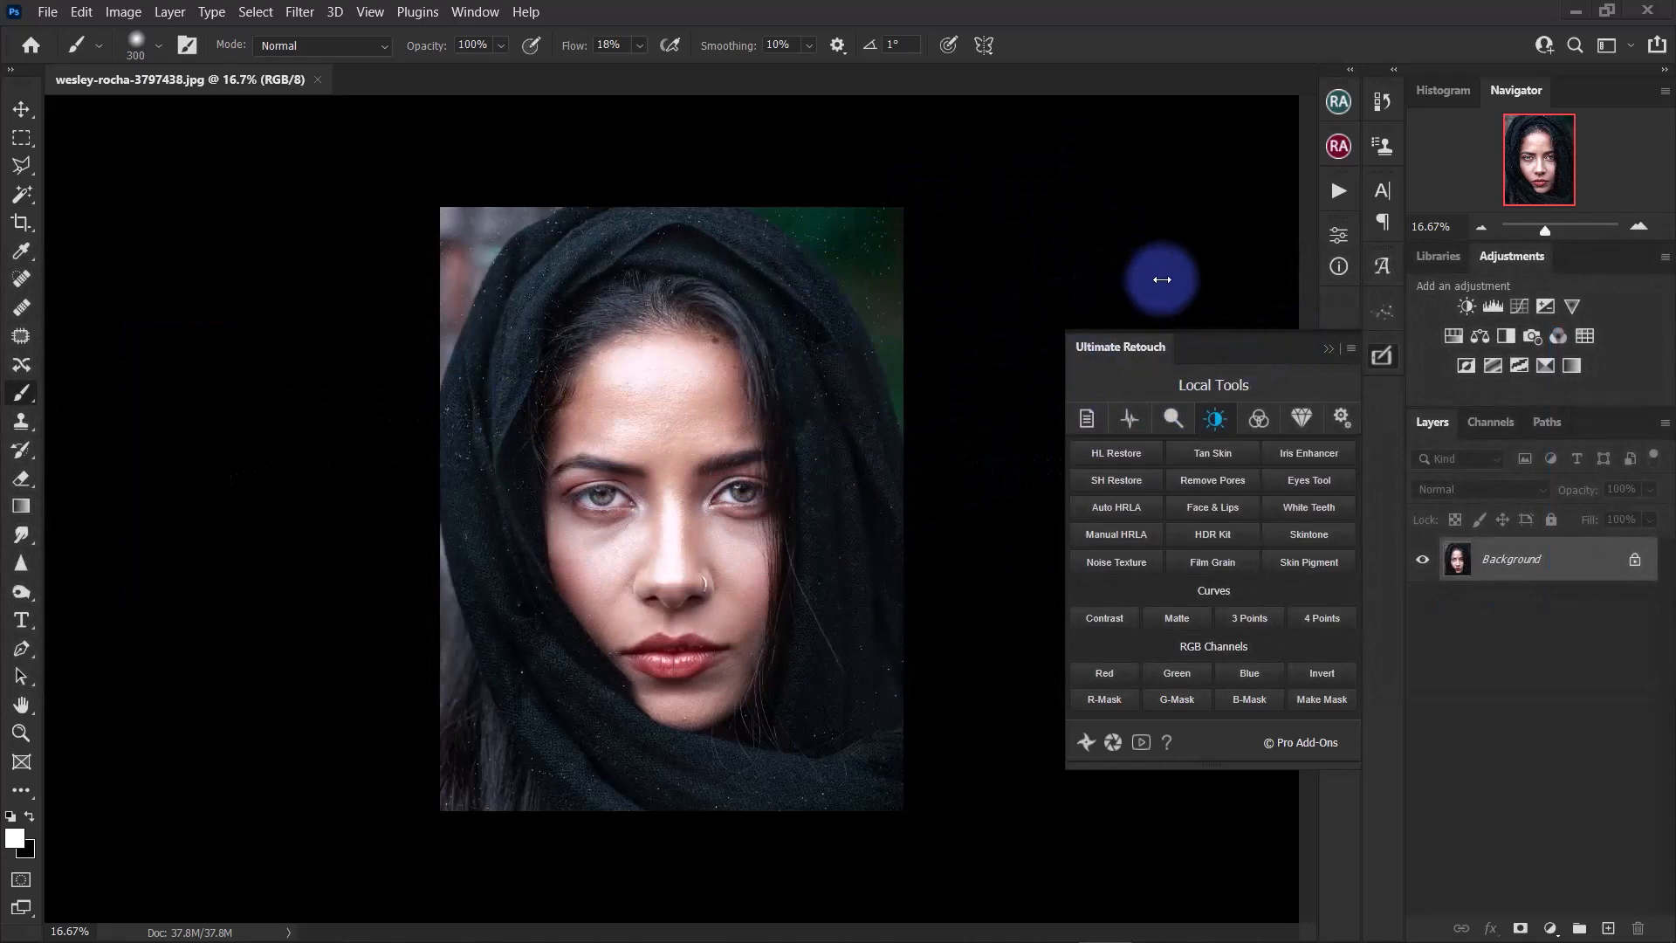
{"action": "mouse_move", "coordinate": [1009, 287]}
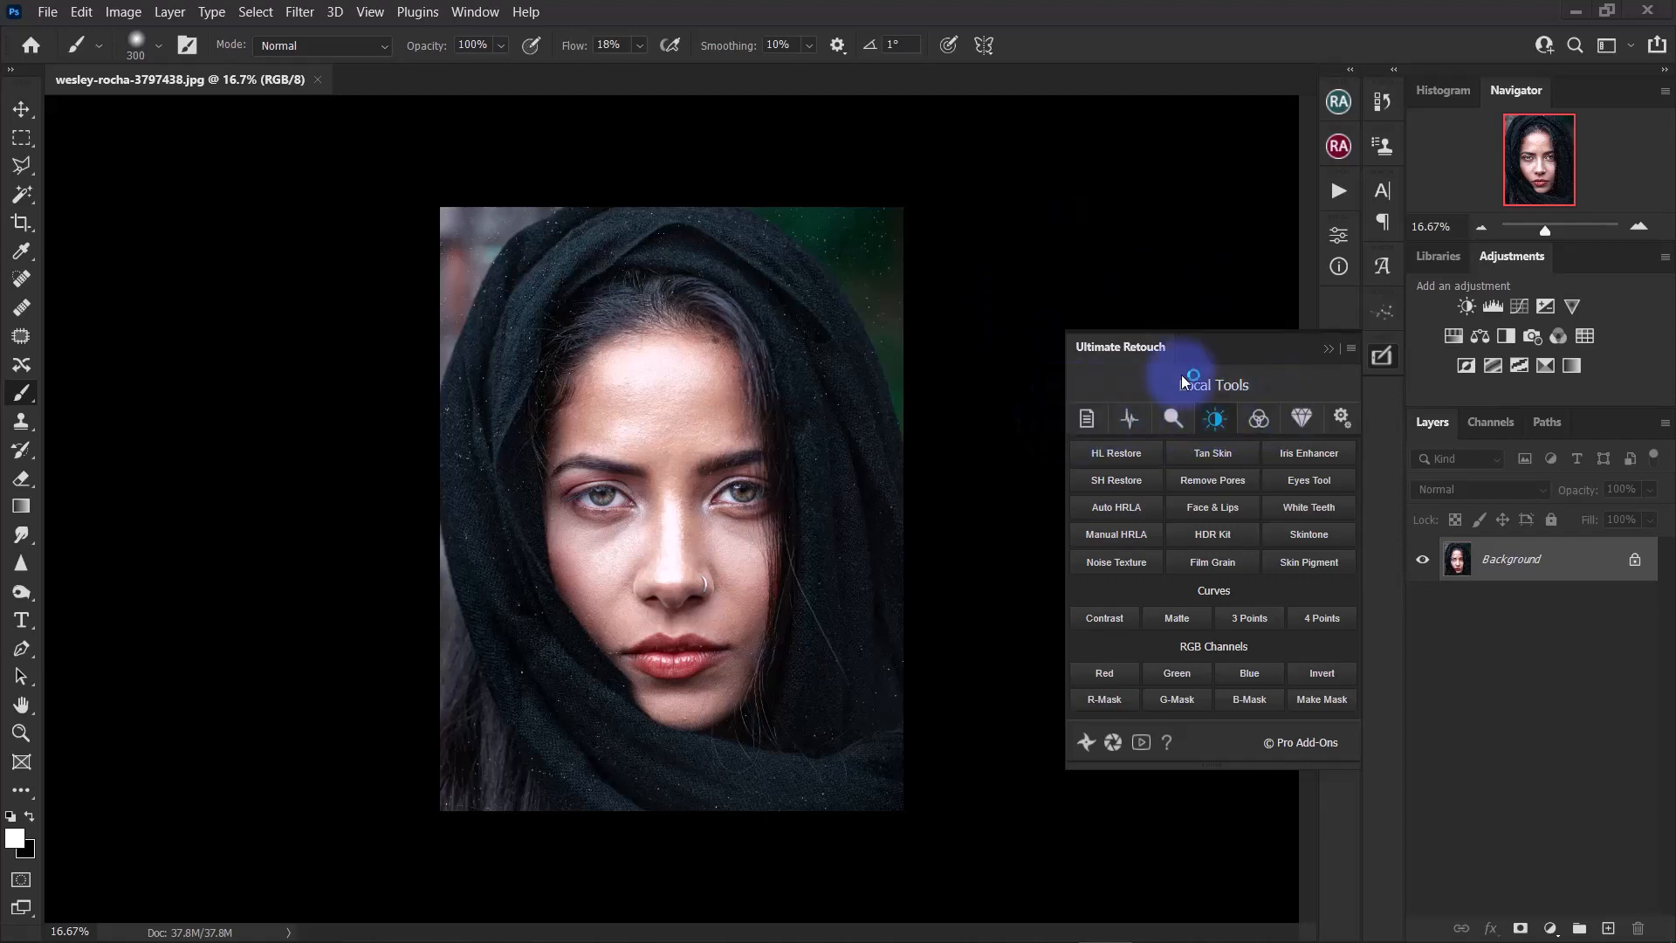
{"action": "mouse_move", "coordinate": [1199, 387]}
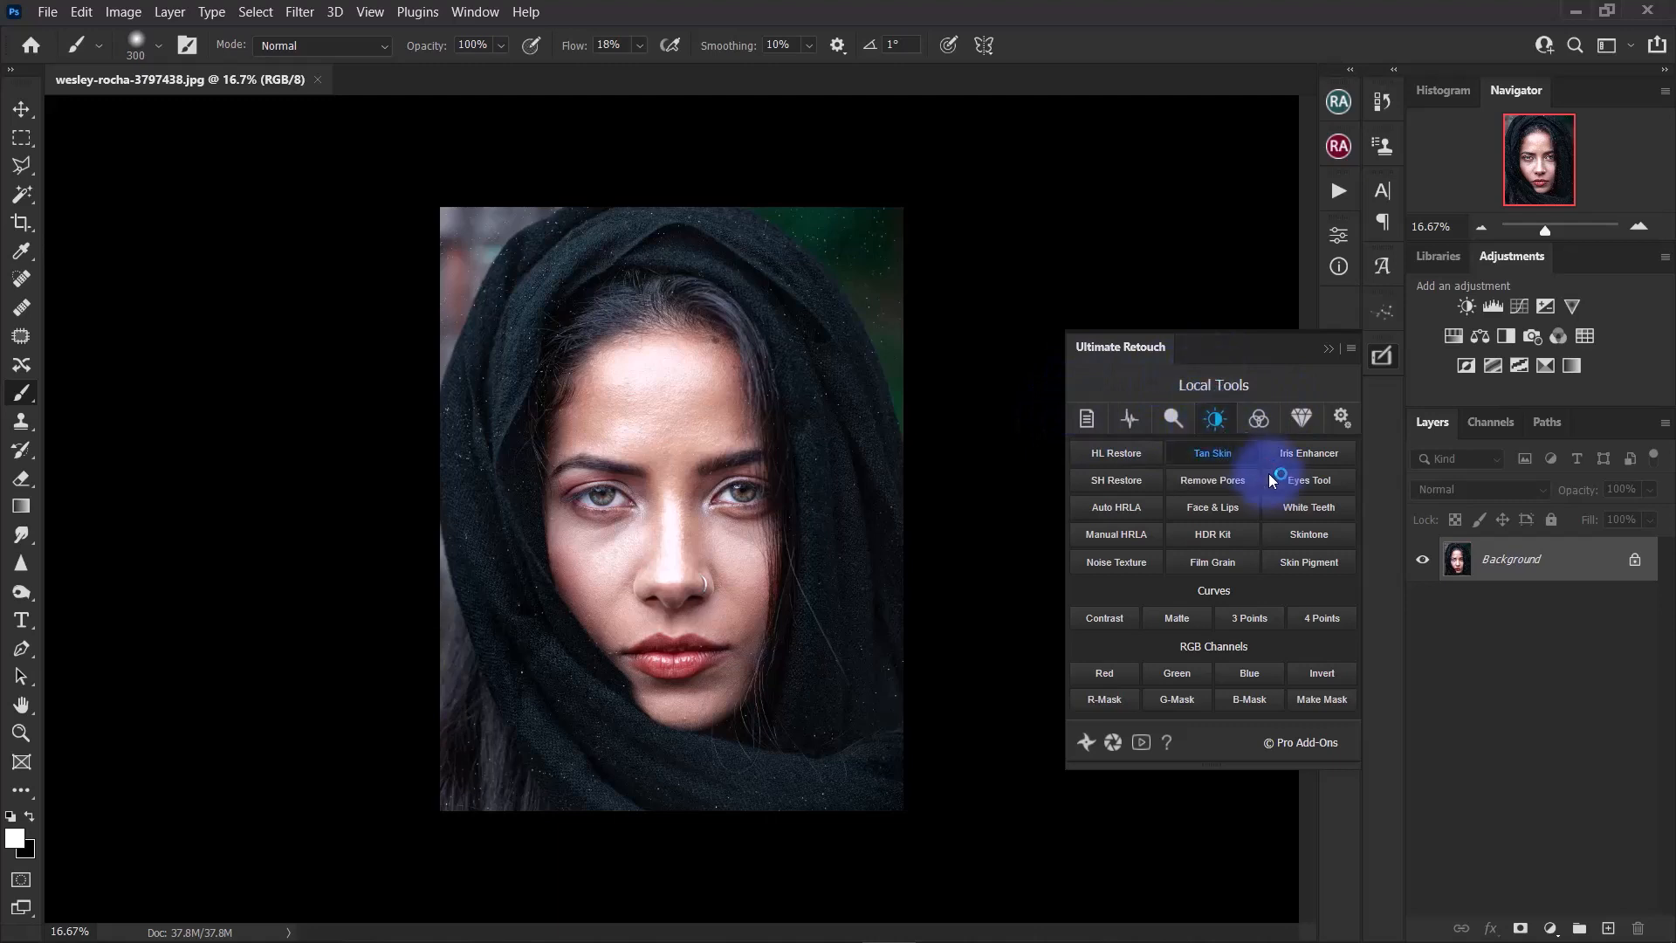
{"action": "mouse_move", "coordinate": [1307, 561]}
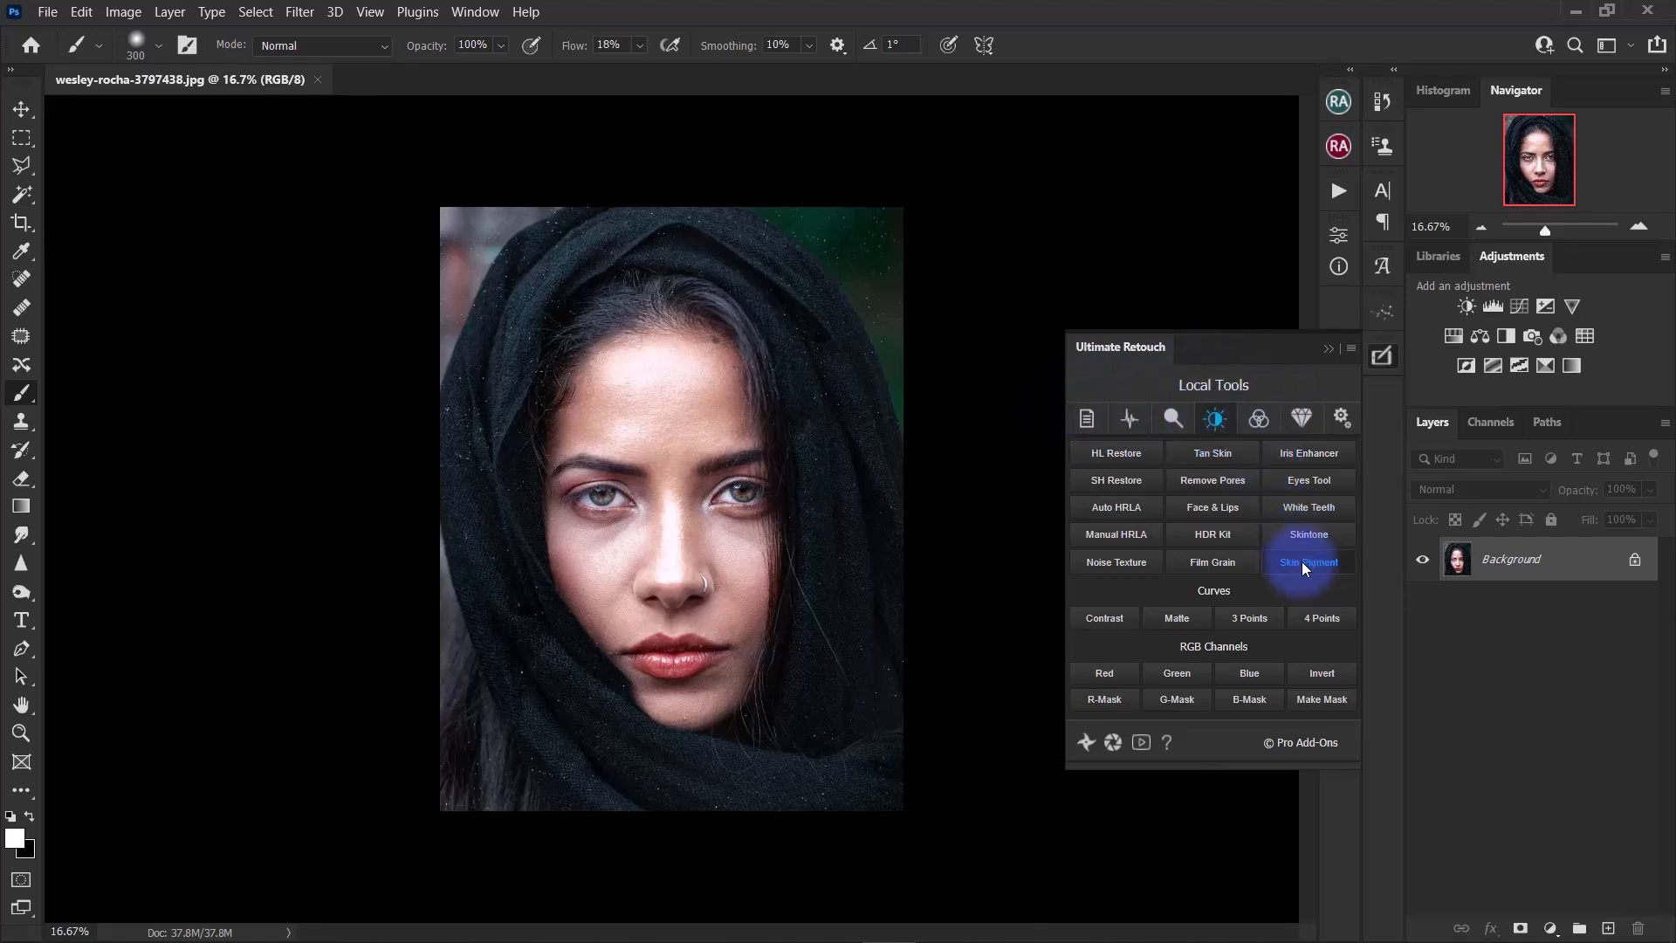
{"action": "mouse_move", "coordinate": [1213, 561]}
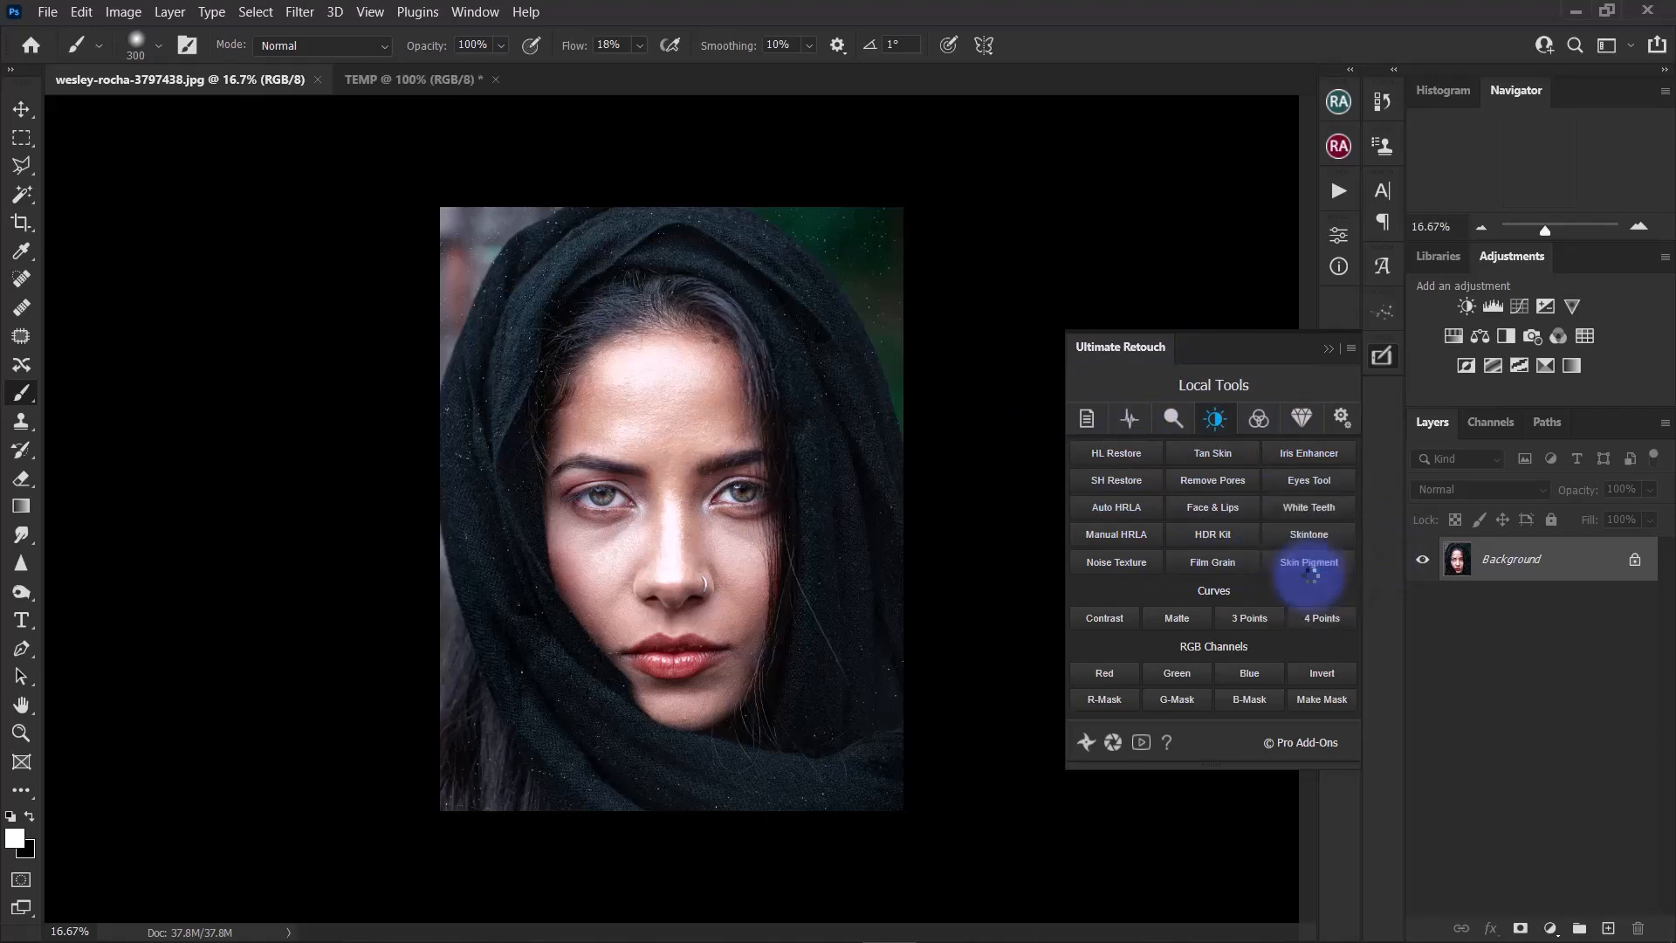
Run the Skin Pigment action until the Edit layer and Noise group appear.
{"action": "left_click", "coordinate": [1309, 561]}
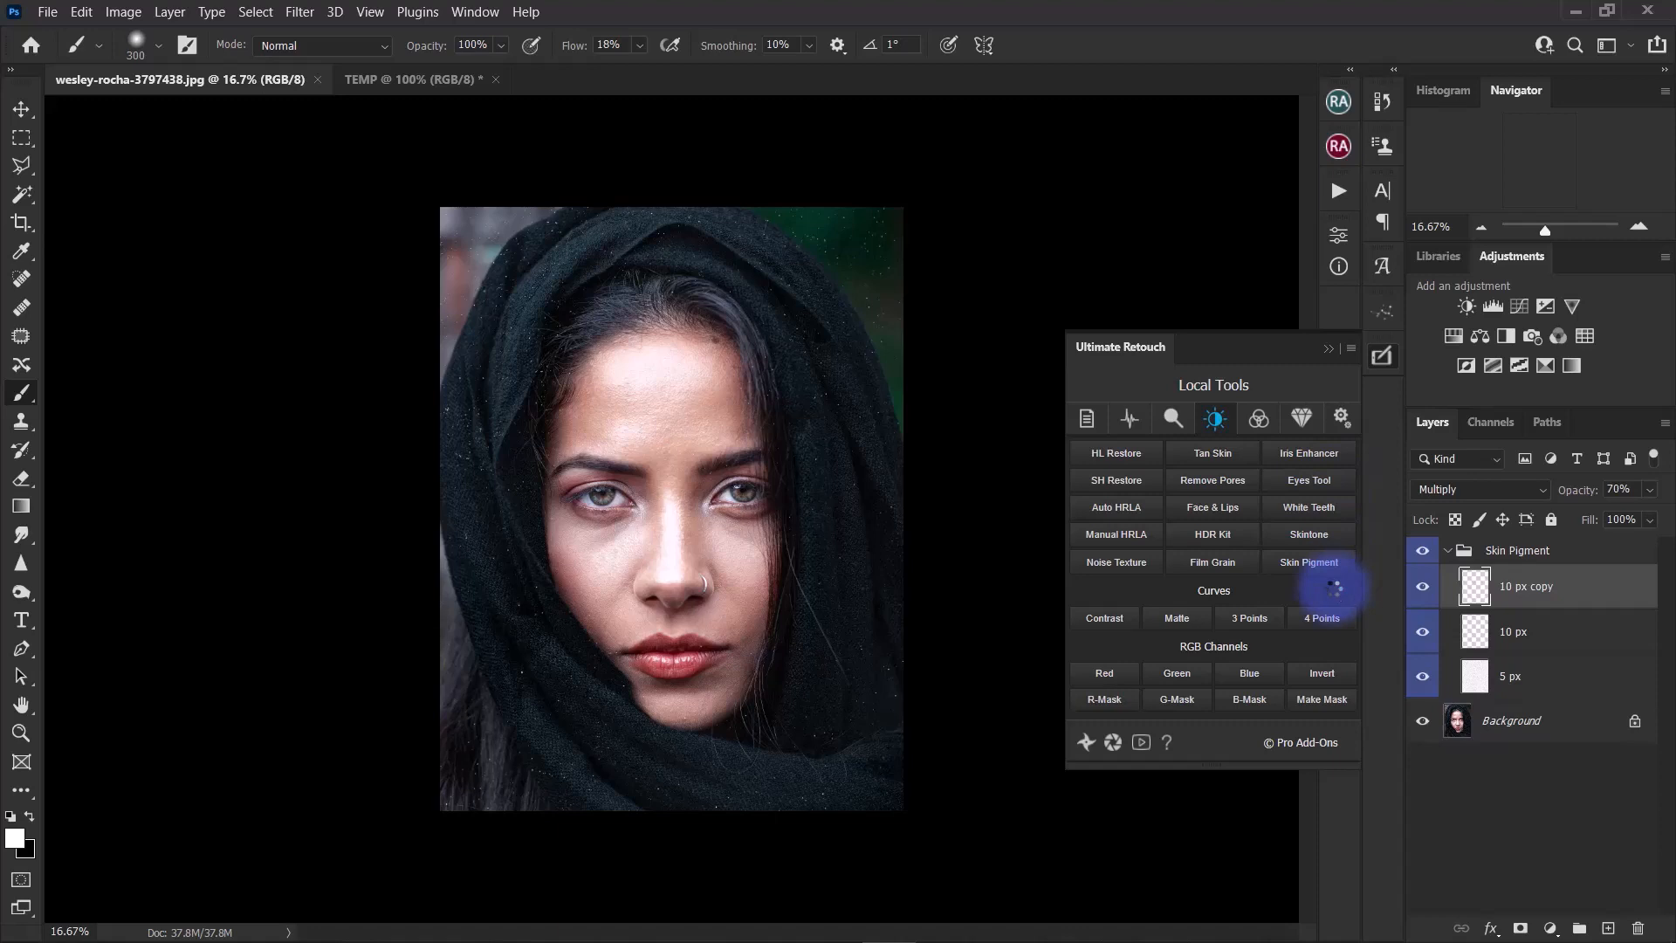
{"action": "left_click", "coordinate": [1321, 618]}
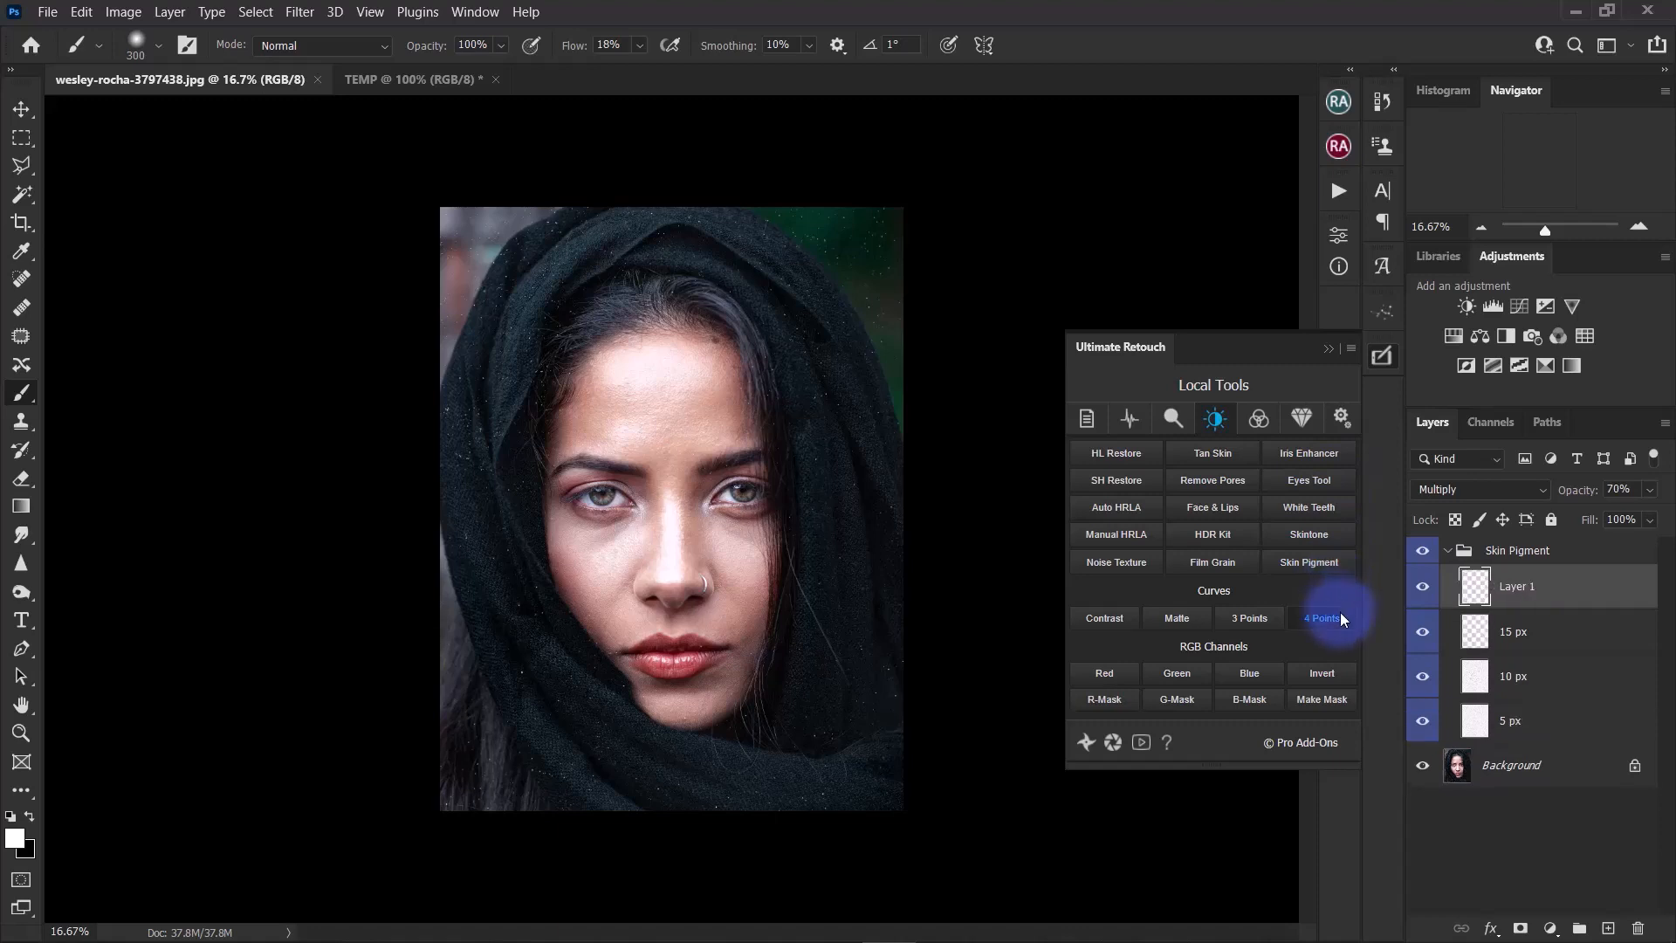
{"action": "left_click", "coordinate": [1321, 619]}
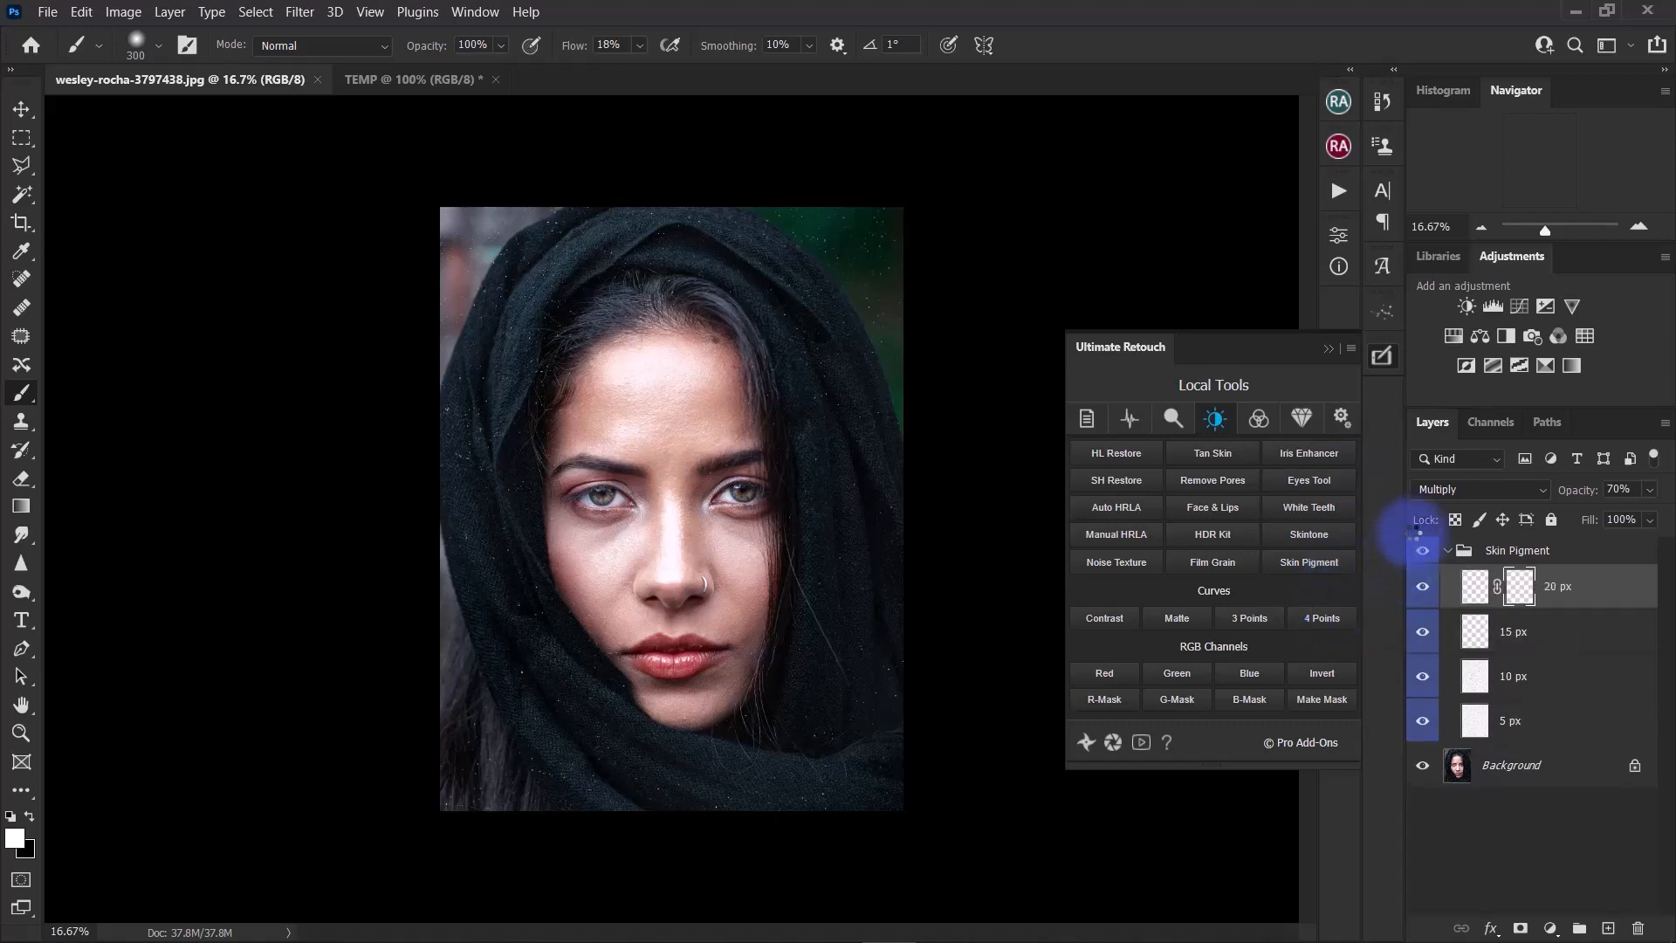
{"action": "left_click", "coordinate": [1309, 561]}
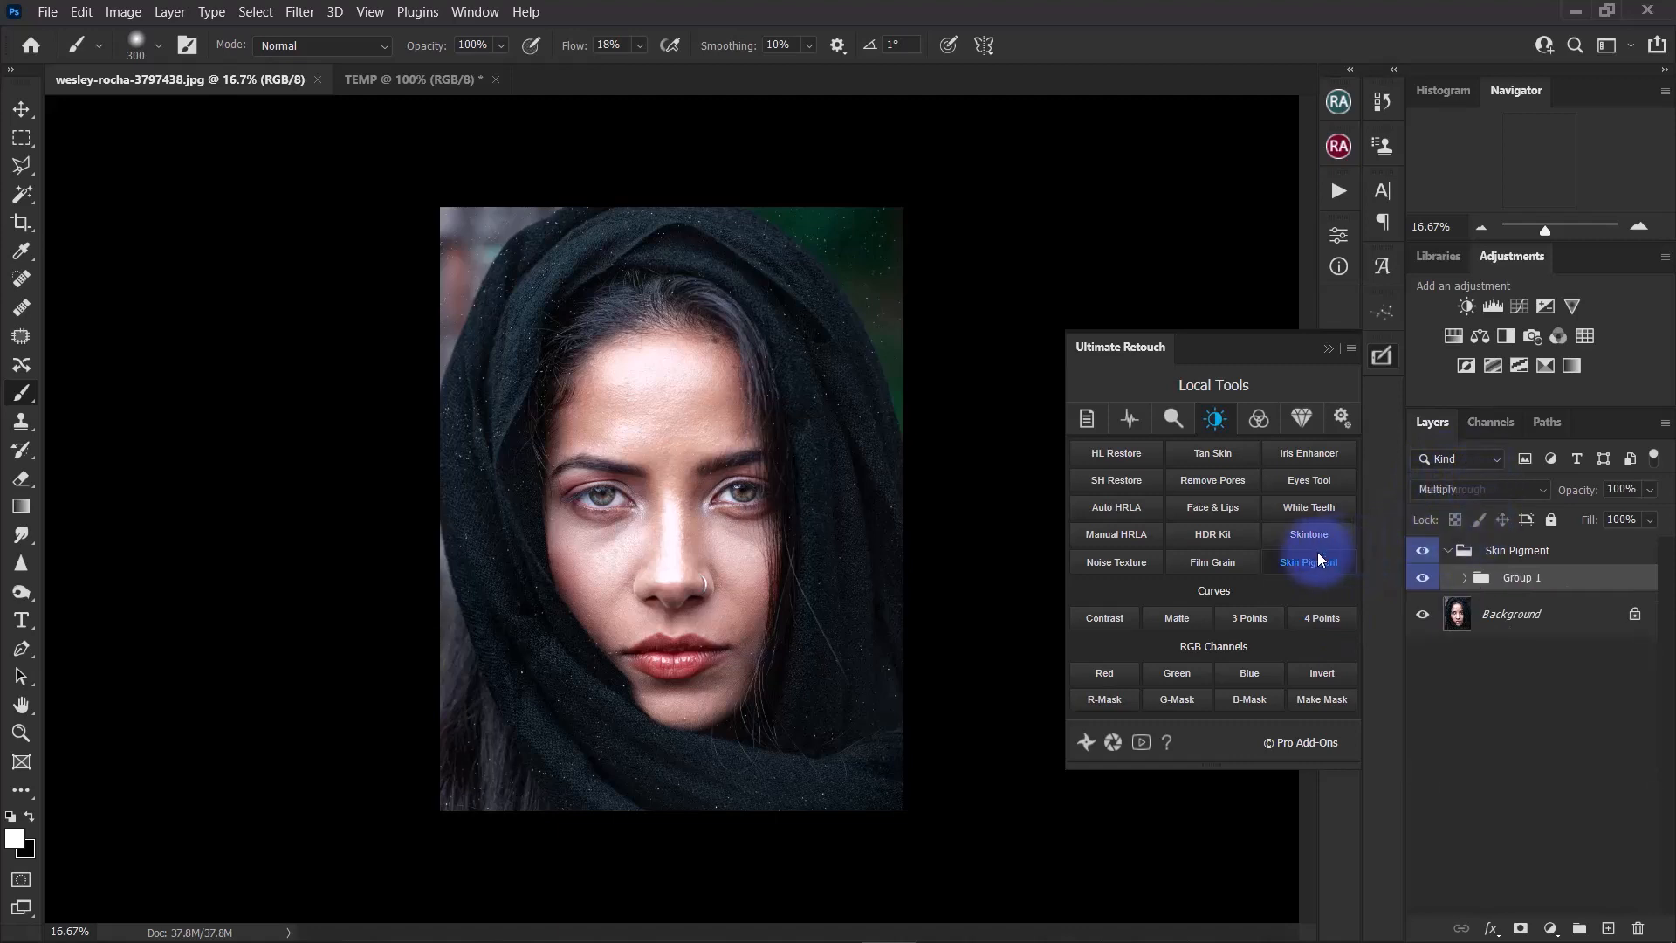
{"action": "left_click", "coordinate": [1308, 561]}
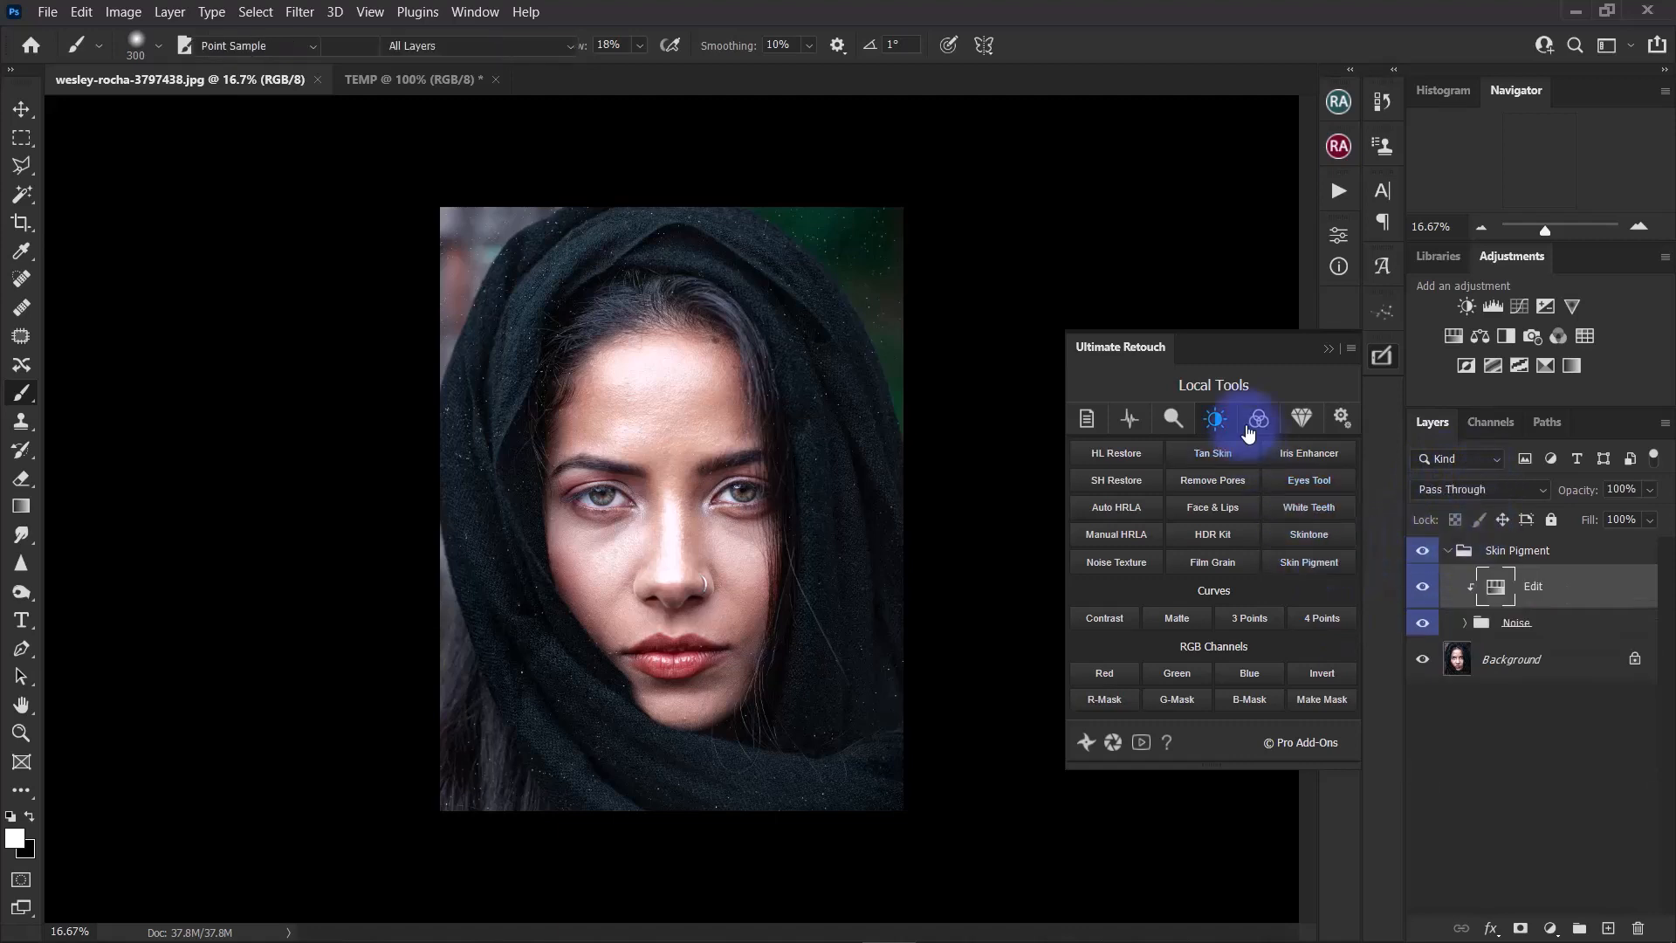
Colorize the Edit layer with Hue 30, Saturation +90, Lightness +21.
{"action": "left_click", "coordinate": [1257, 418]}
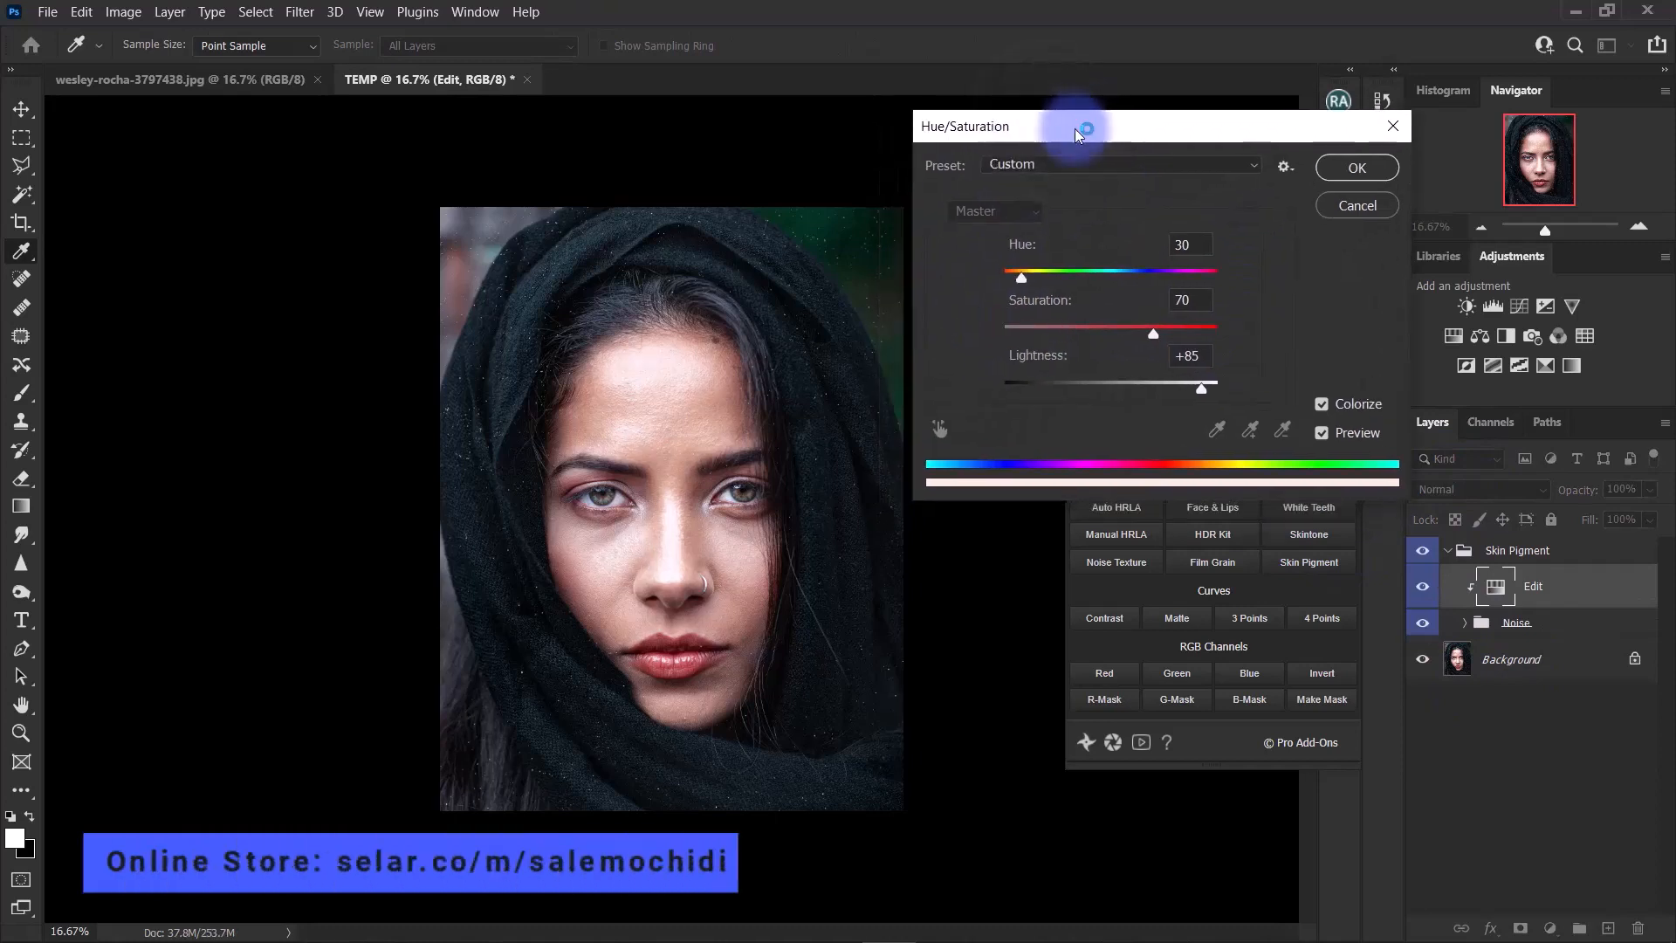
{"action": "left_click", "coordinate": [732, 532]}
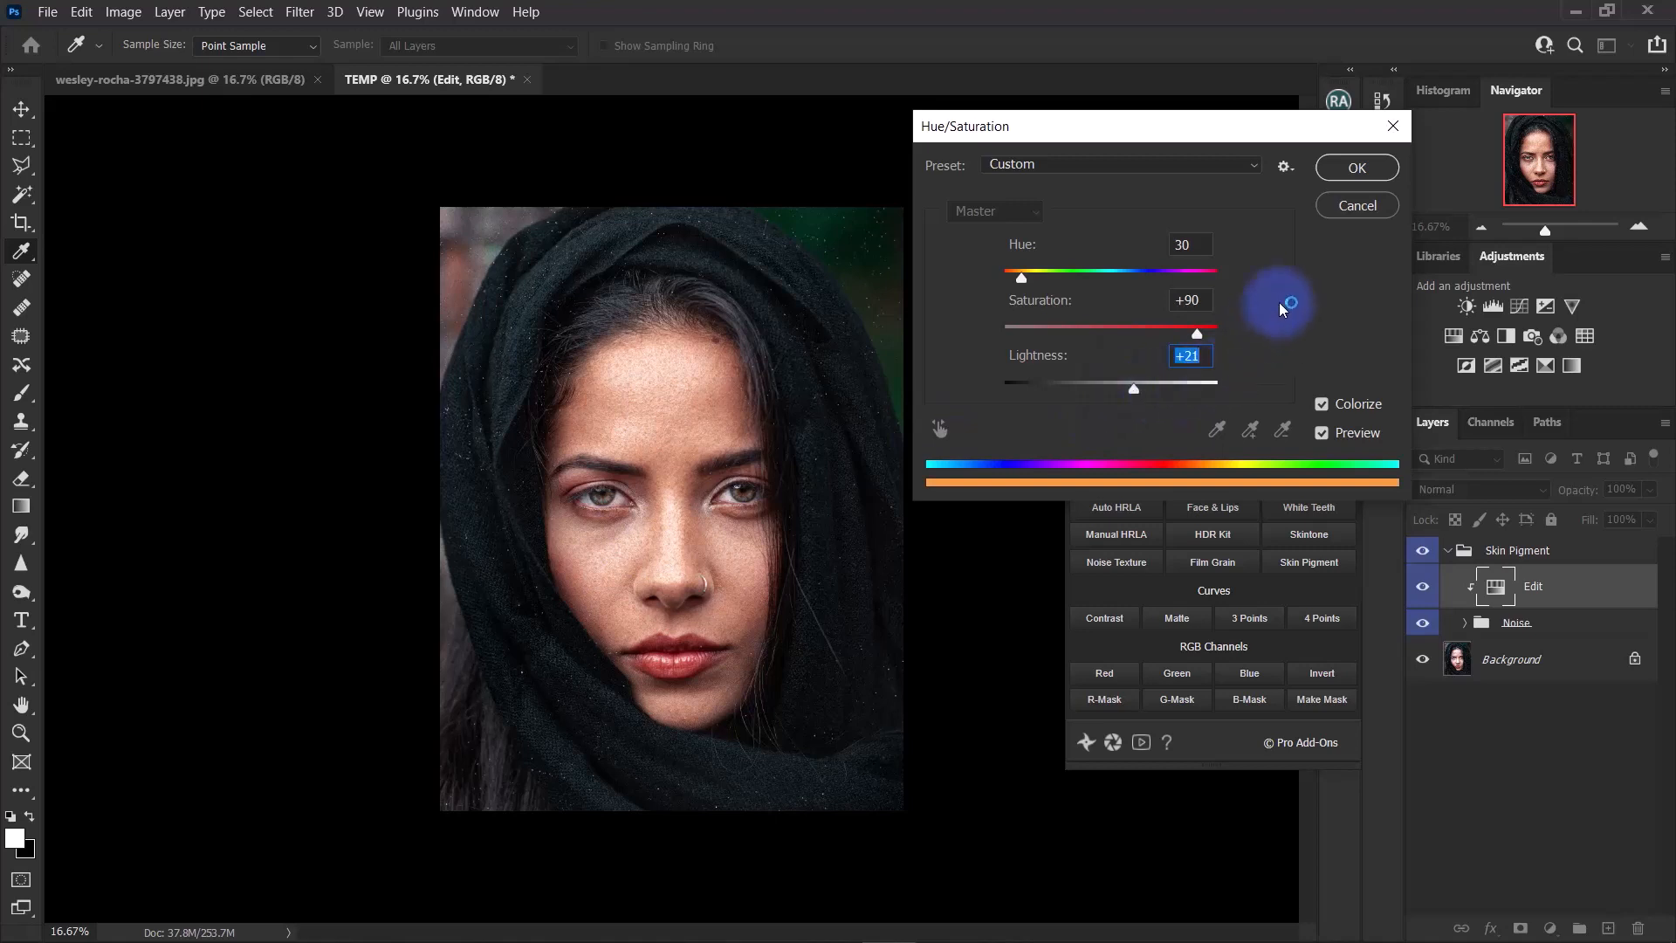
{"action": "mouse_move", "coordinate": [1356, 168]}
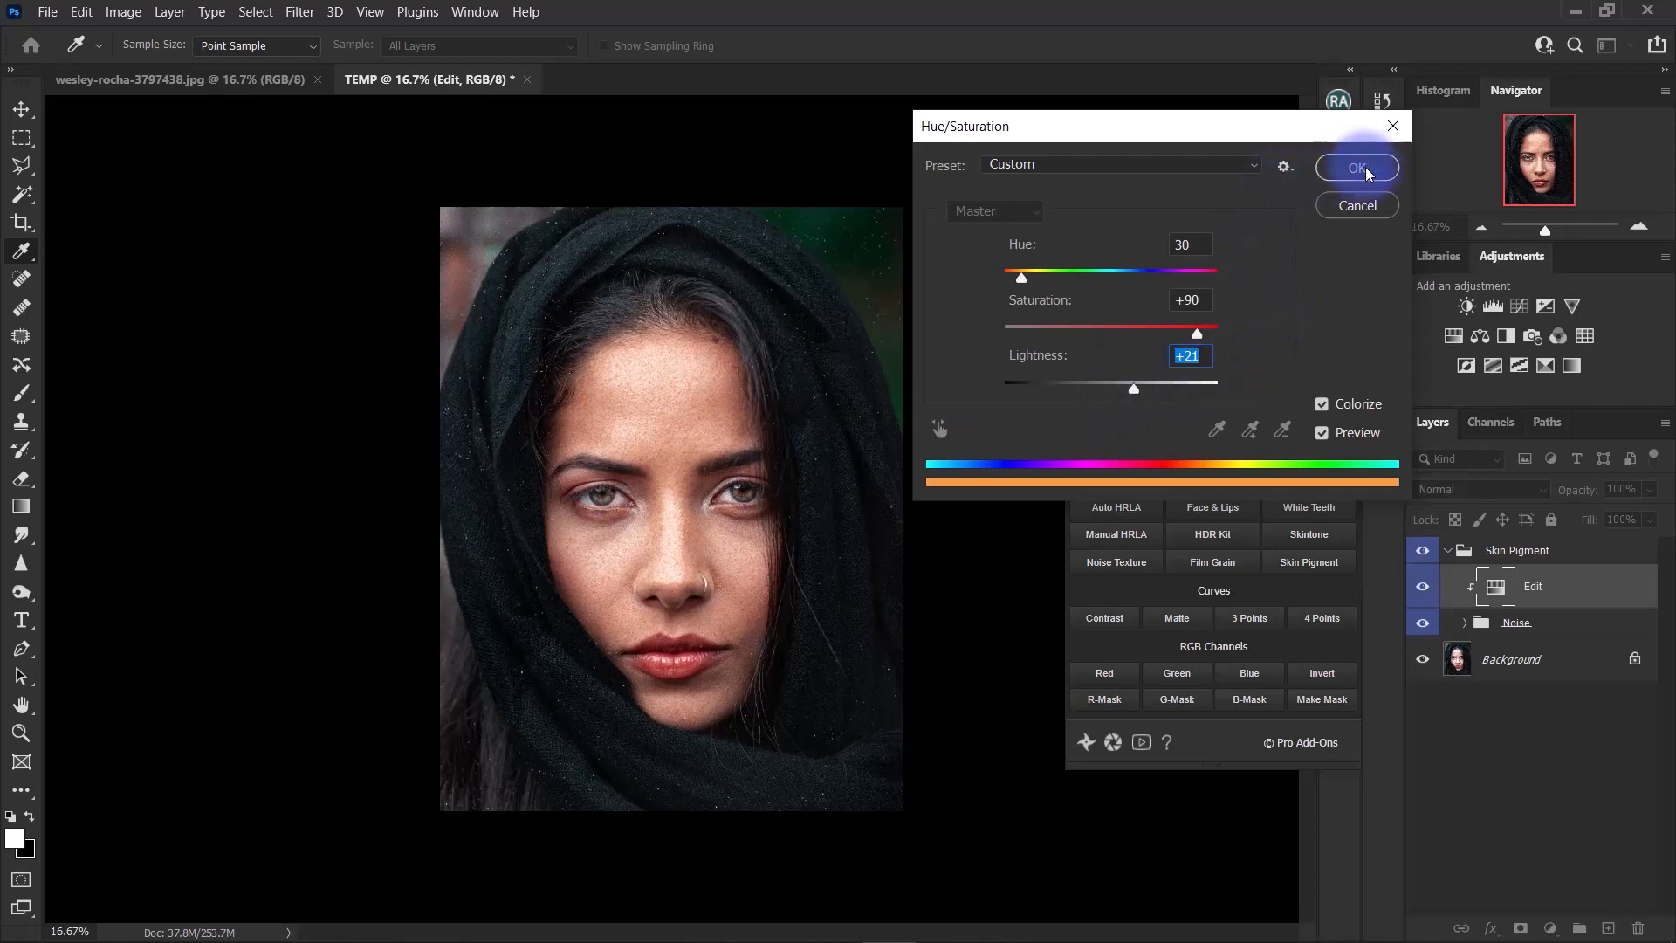
{"action": "mouse_move", "coordinate": [1222, 332]}
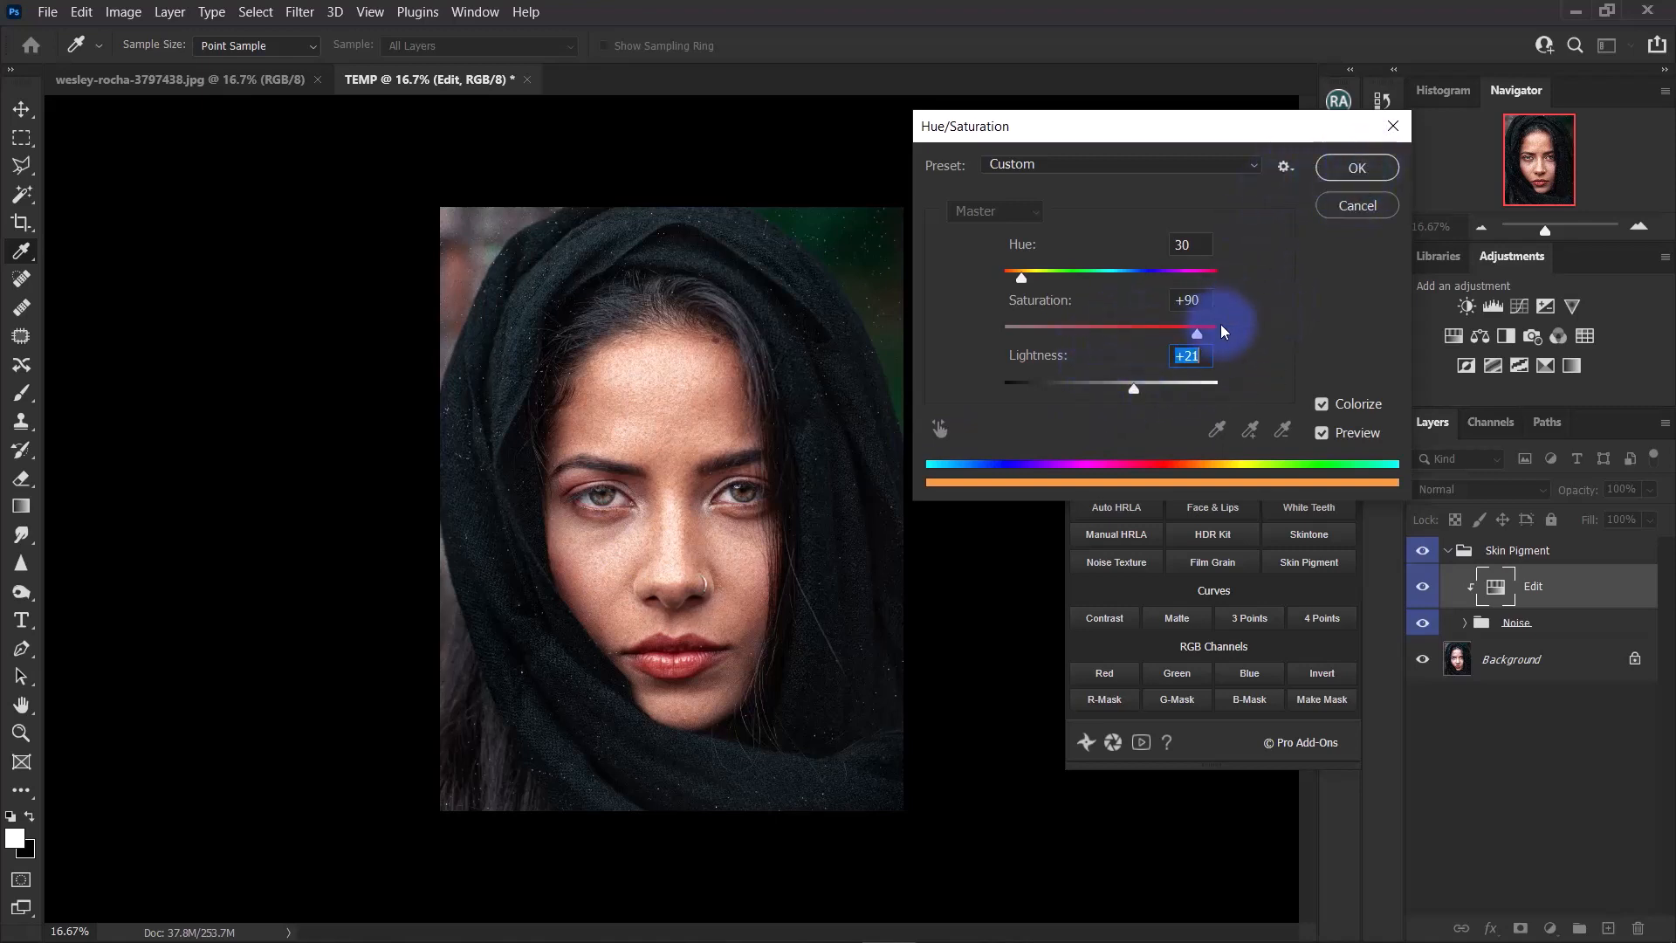
{"action": "mouse_move", "coordinate": [984, 225]}
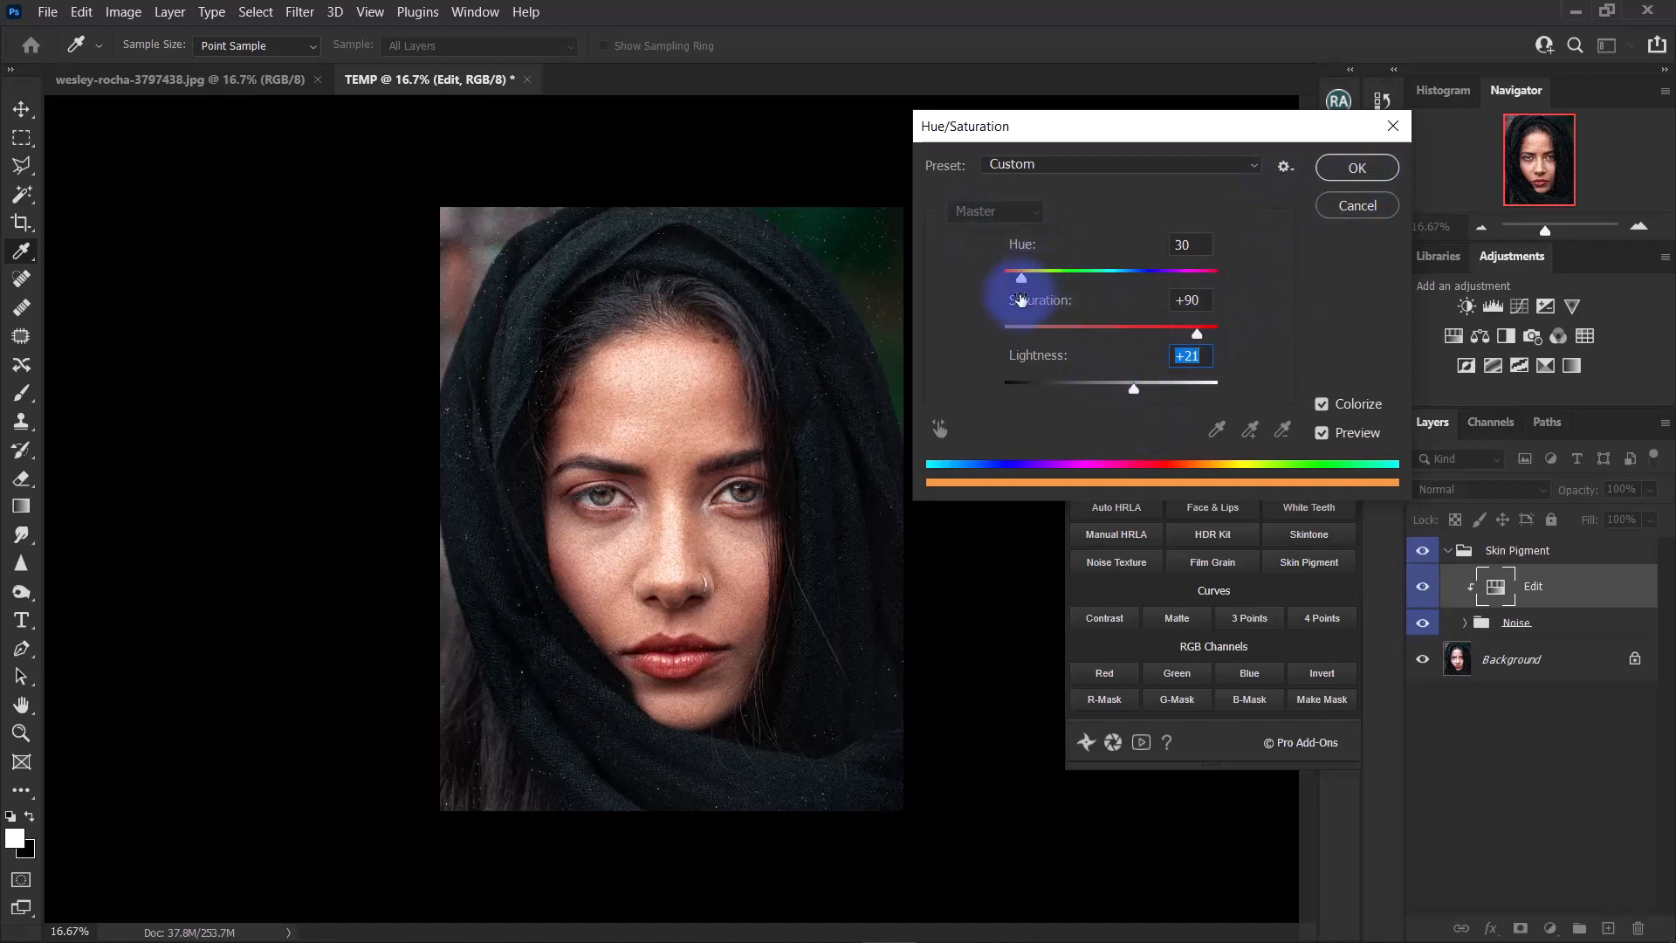
Confirm the orange colorize, select the Noise mask, and review Edit layer properties.
{"action": "left_click", "coordinate": [1356, 166]}
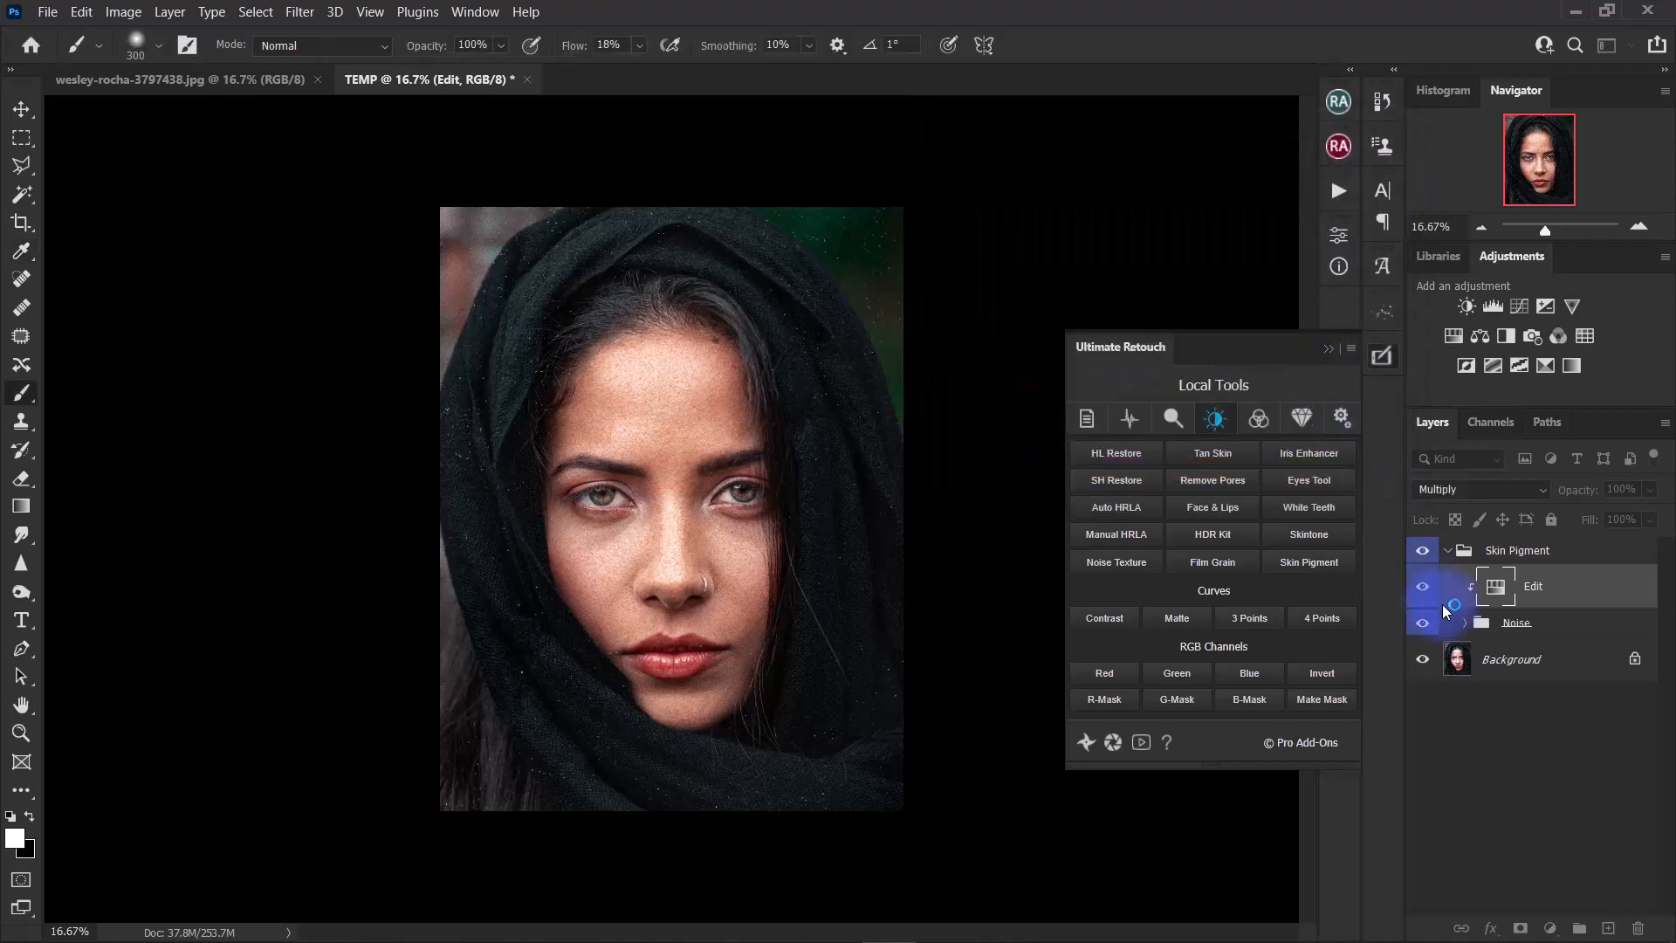
{"action": "left_click", "coordinate": [1561, 630]}
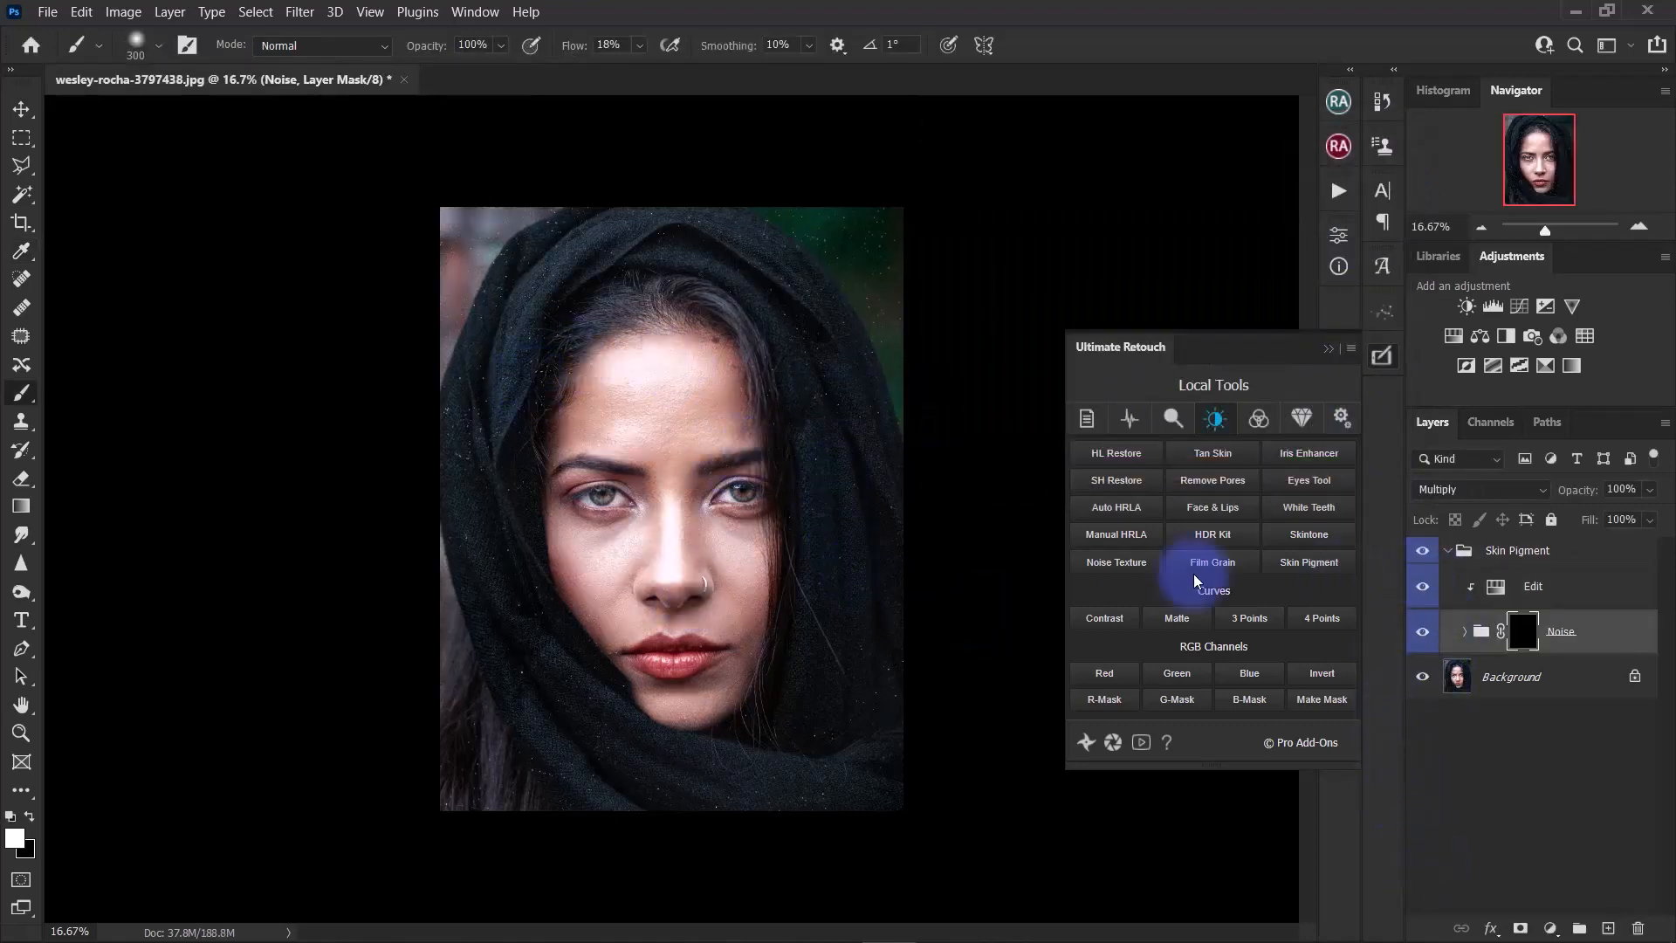
{"action": "left_click", "coordinate": [1533, 586]}
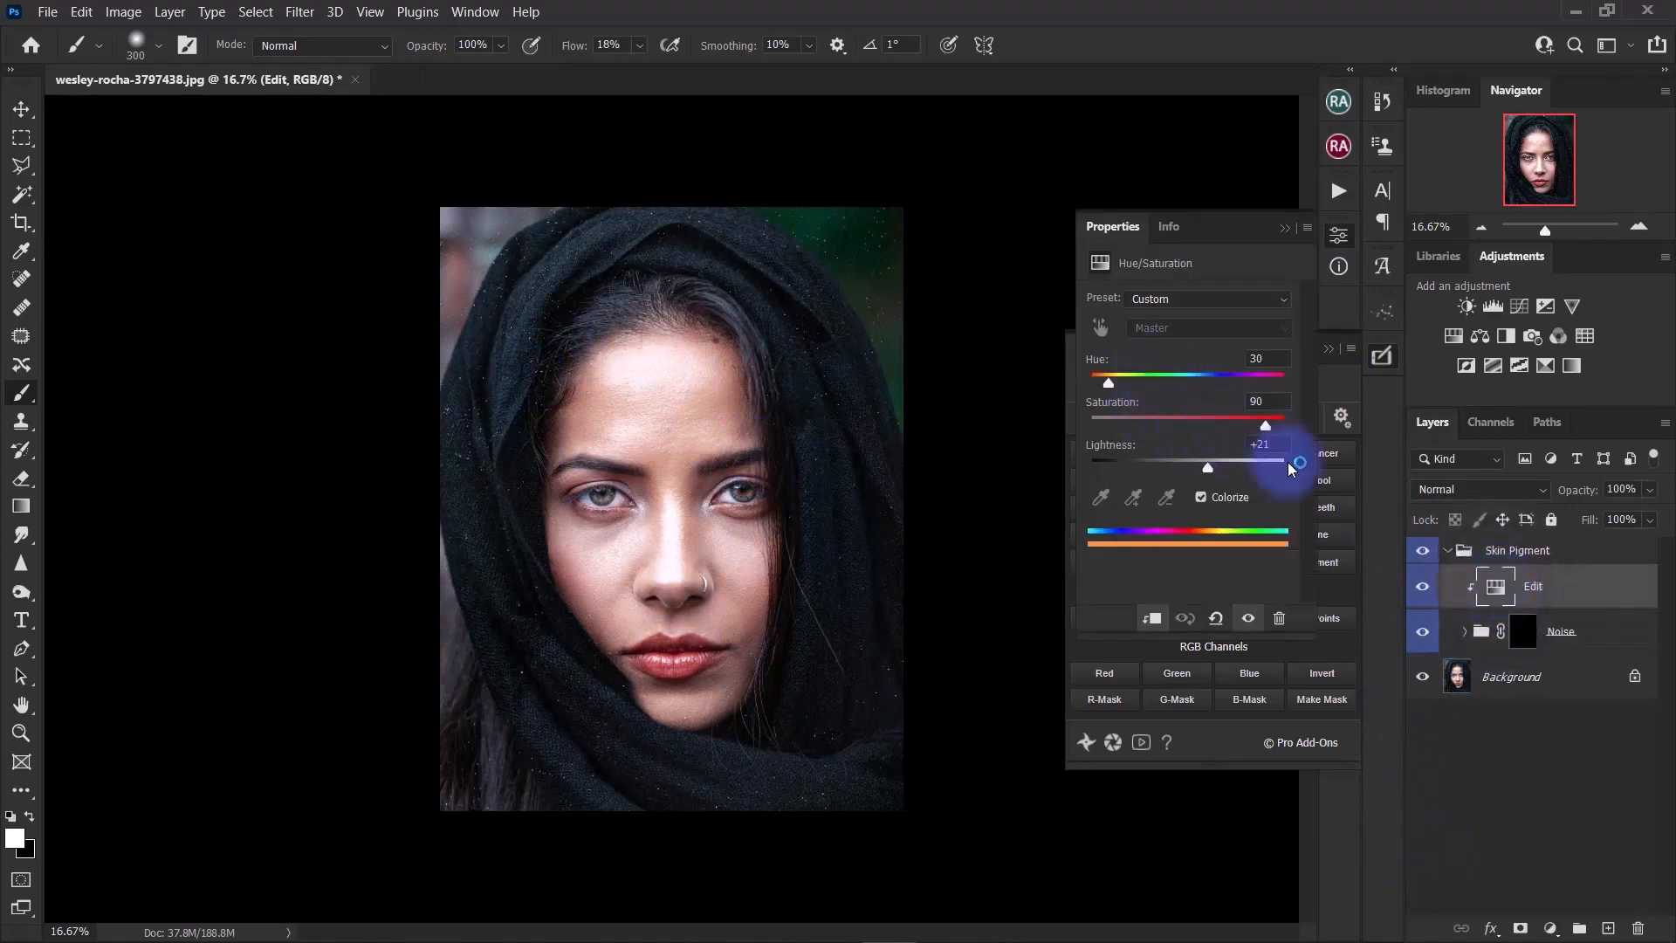
{"action": "mouse_move", "coordinate": [1296, 241]}
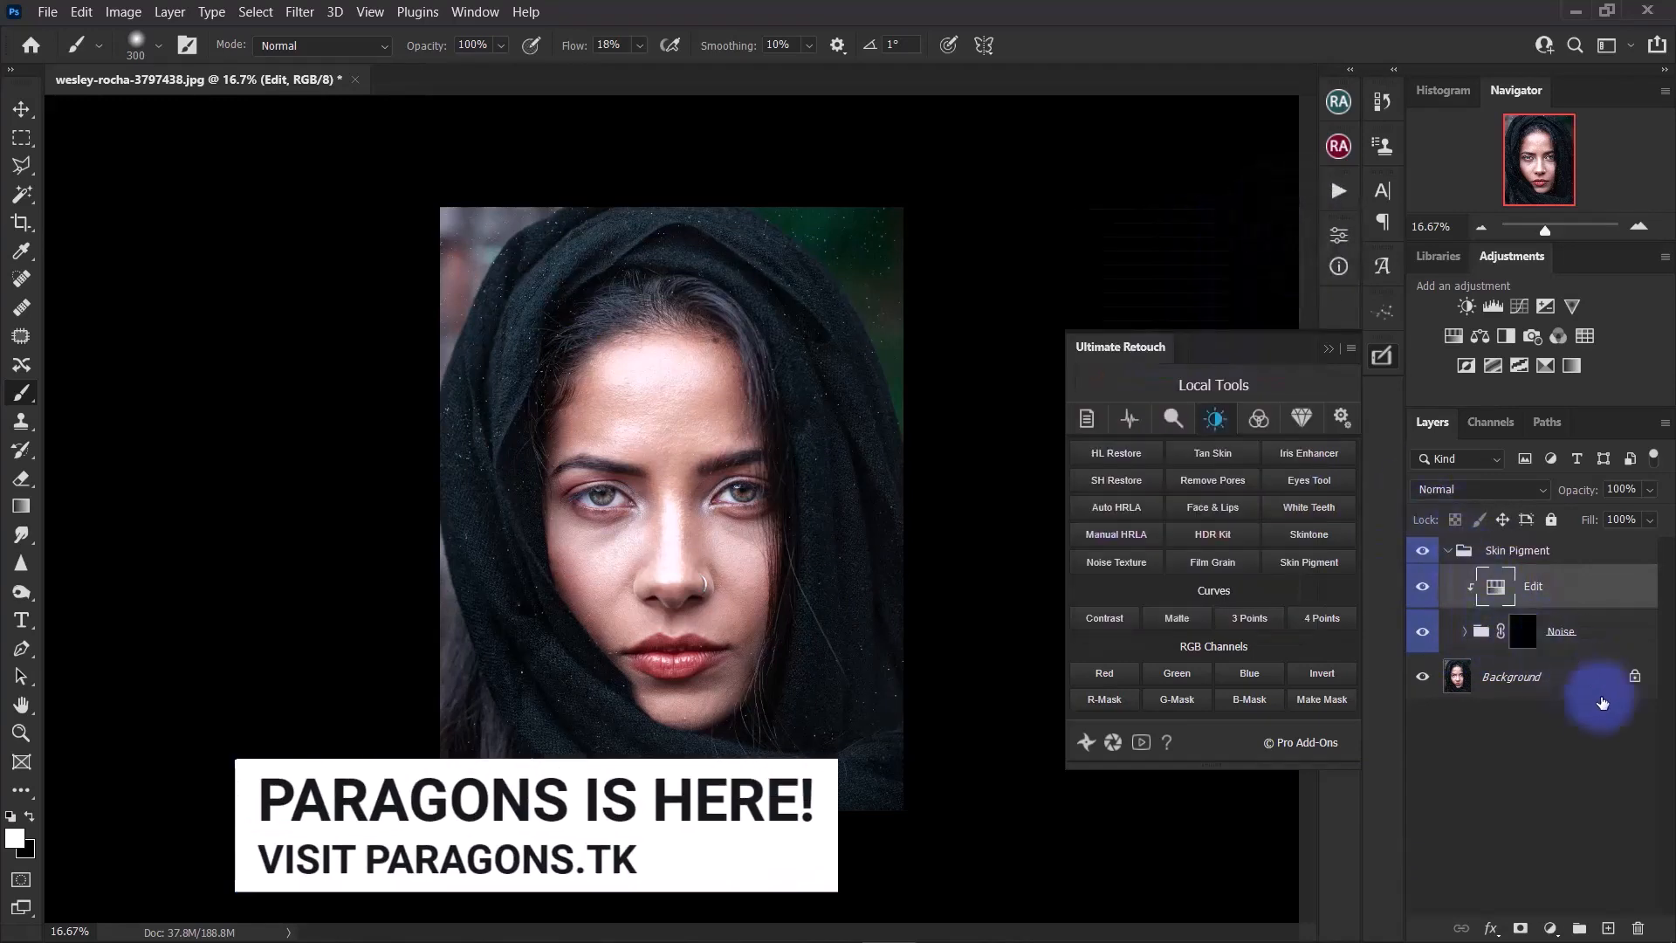
Target the Noise group's mask and set the foreground colour to white.
{"action": "left_click", "coordinate": [1561, 630]}
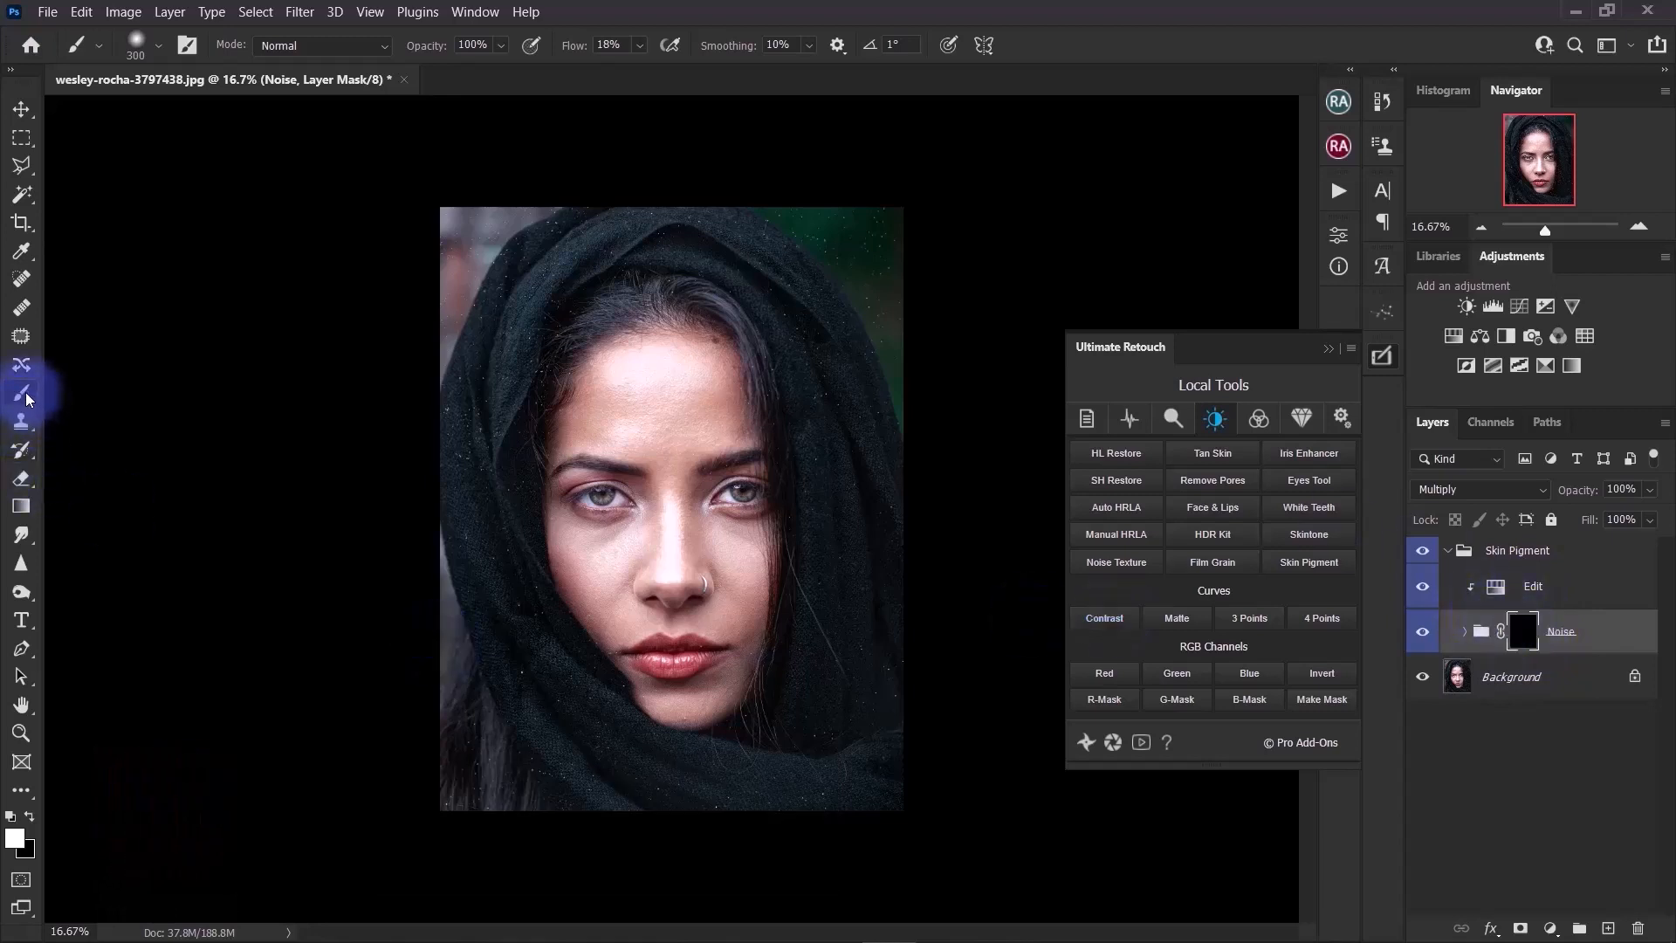
{"action": "mouse_move", "coordinate": [32, 818]}
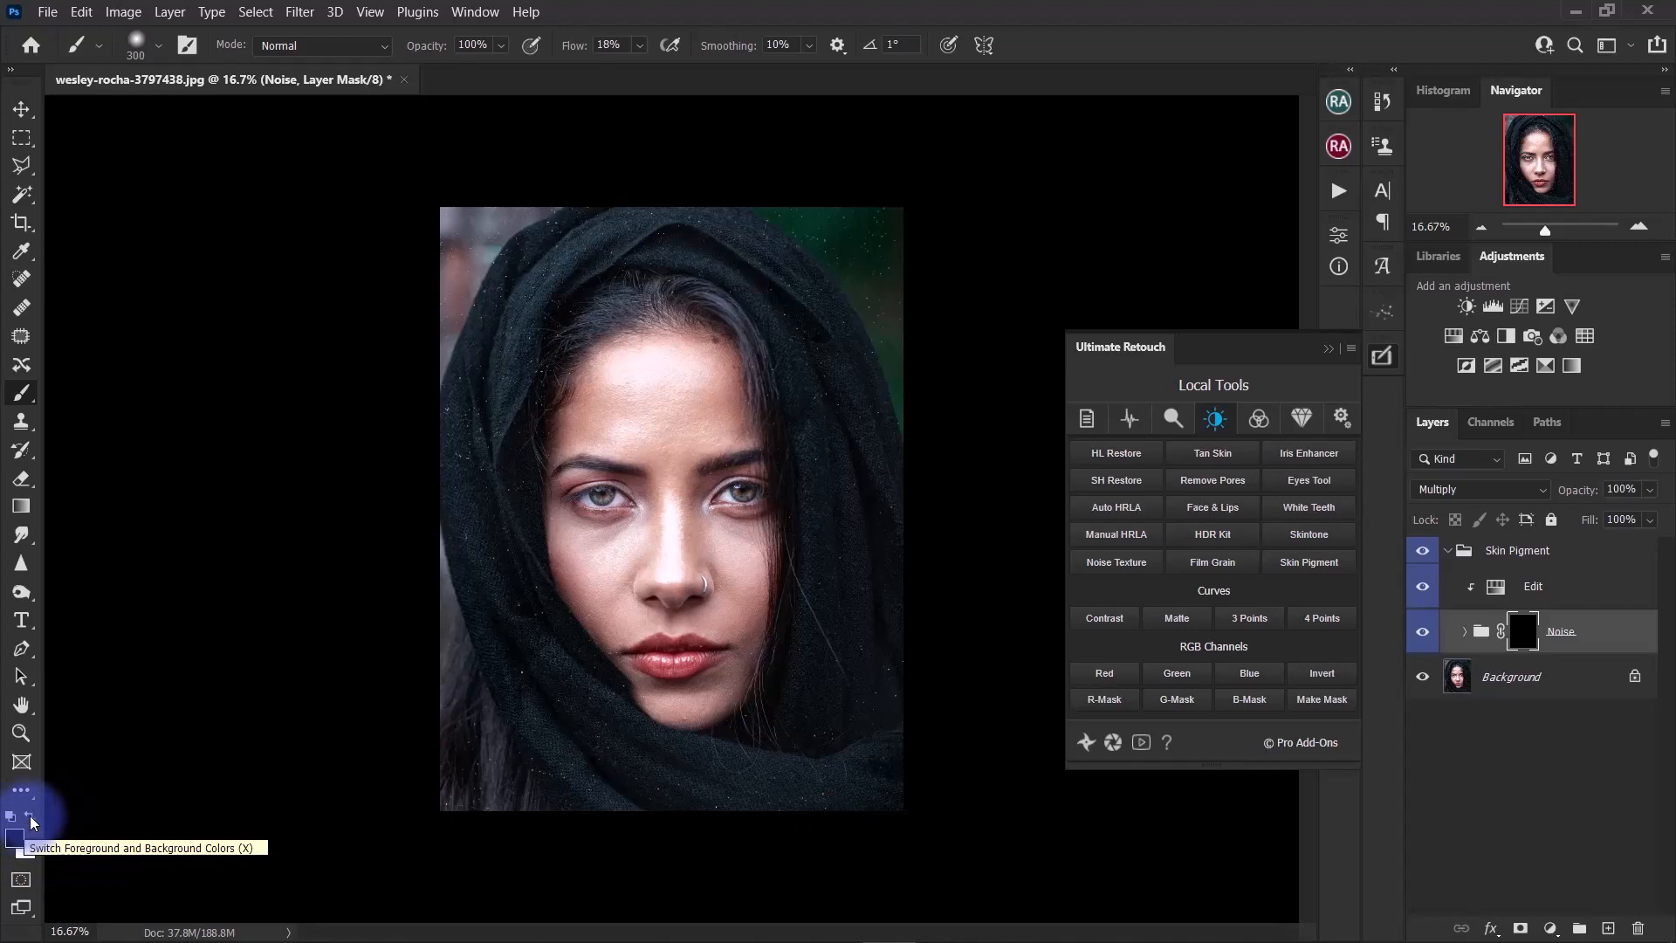
{"action": "left_click", "coordinate": [31, 817]}
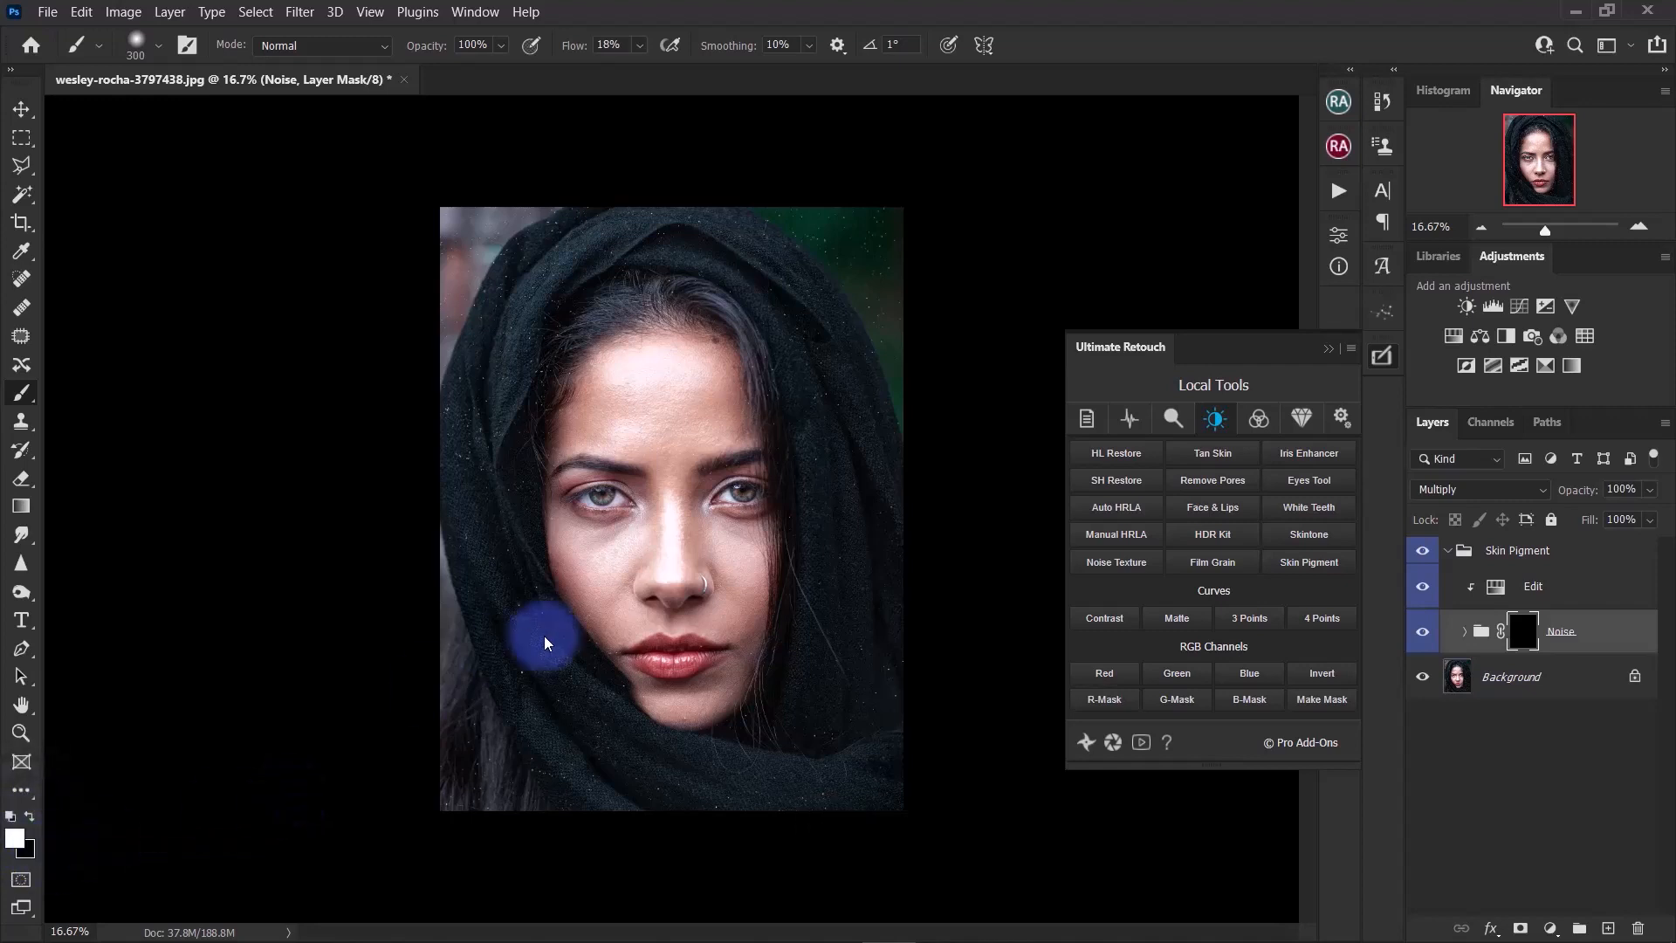
{"action": "mouse_move", "coordinate": [438, 497]}
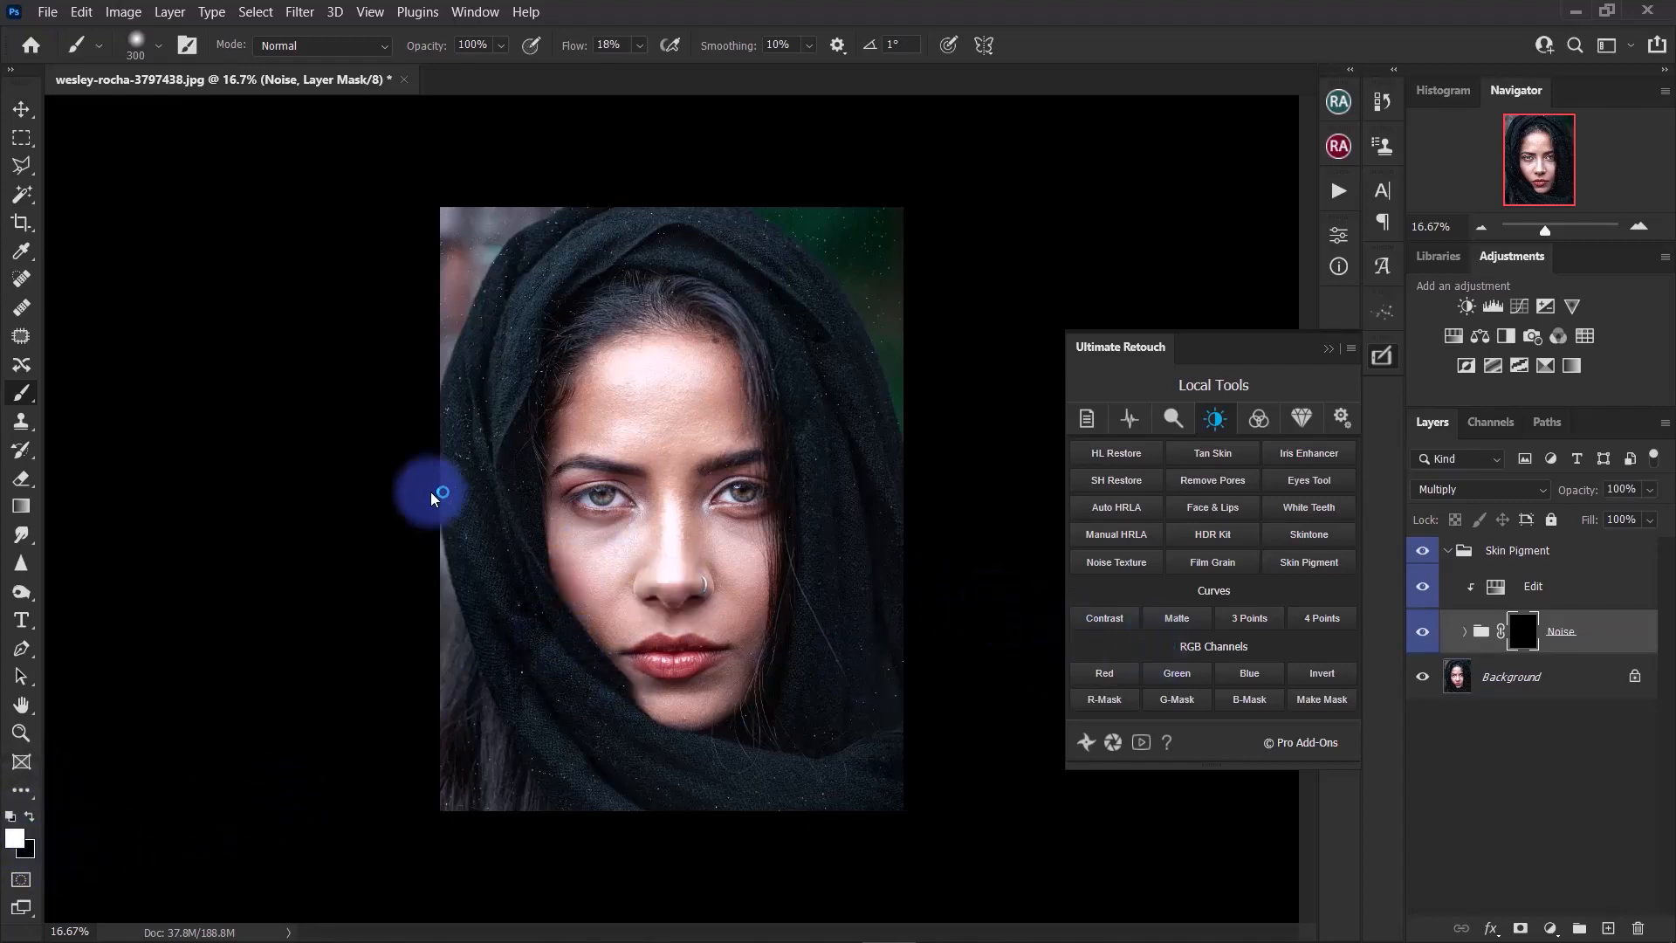
{"action": "mouse_move", "coordinate": [574, 38]}
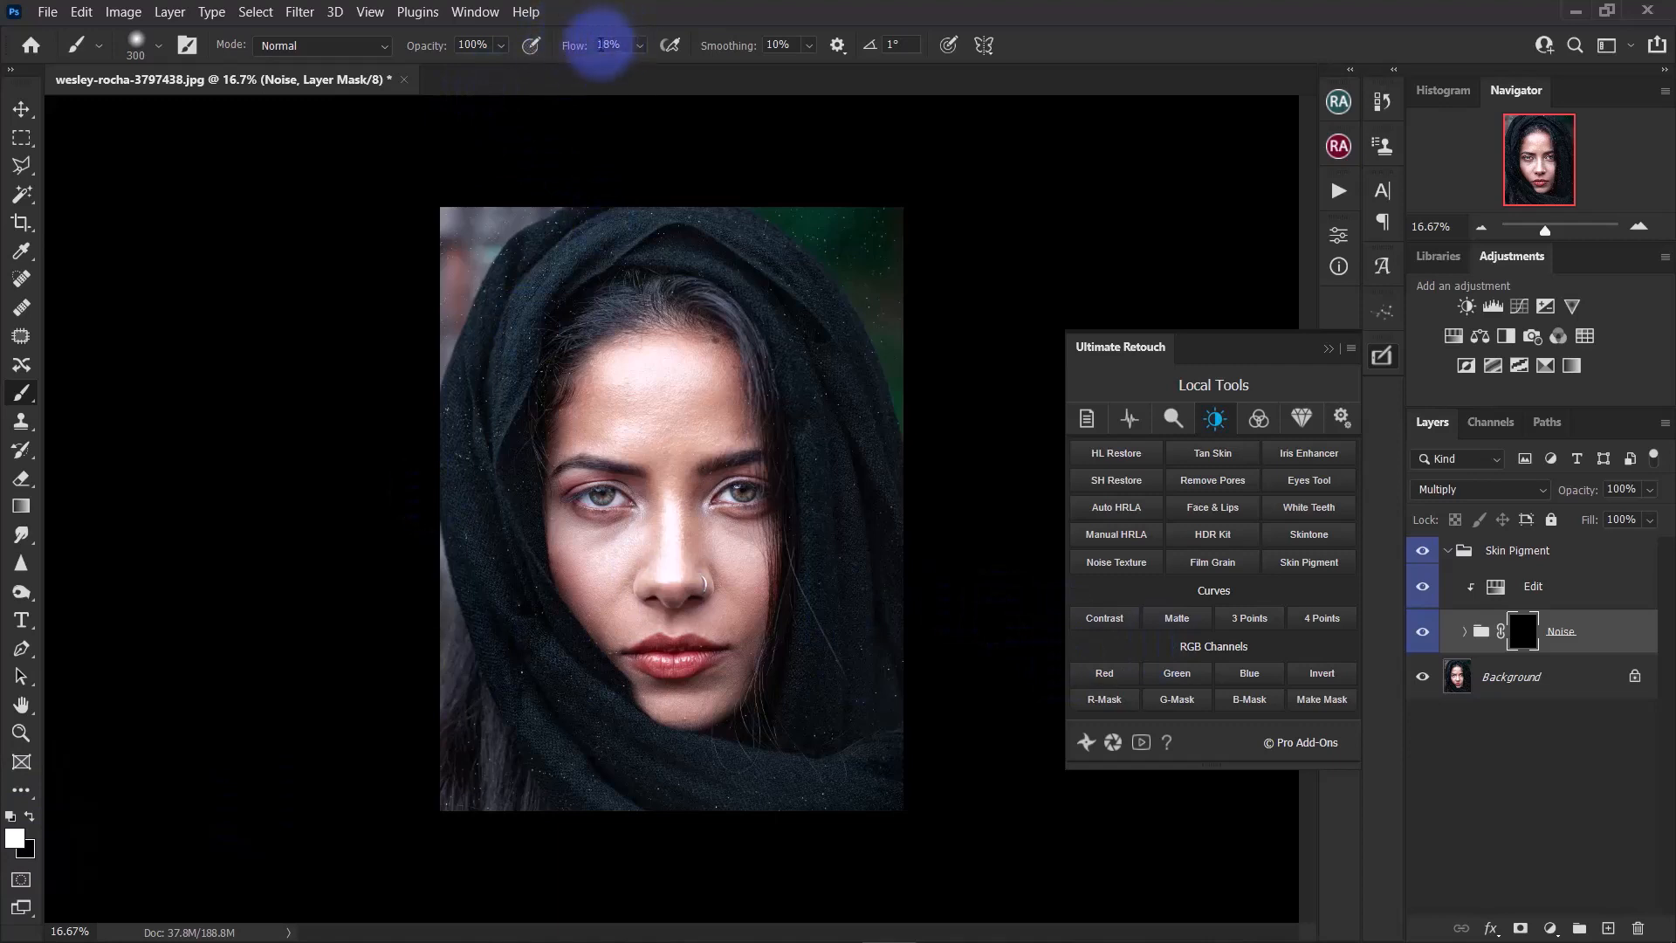
{"action": "mouse_move", "coordinate": [578, 59]}
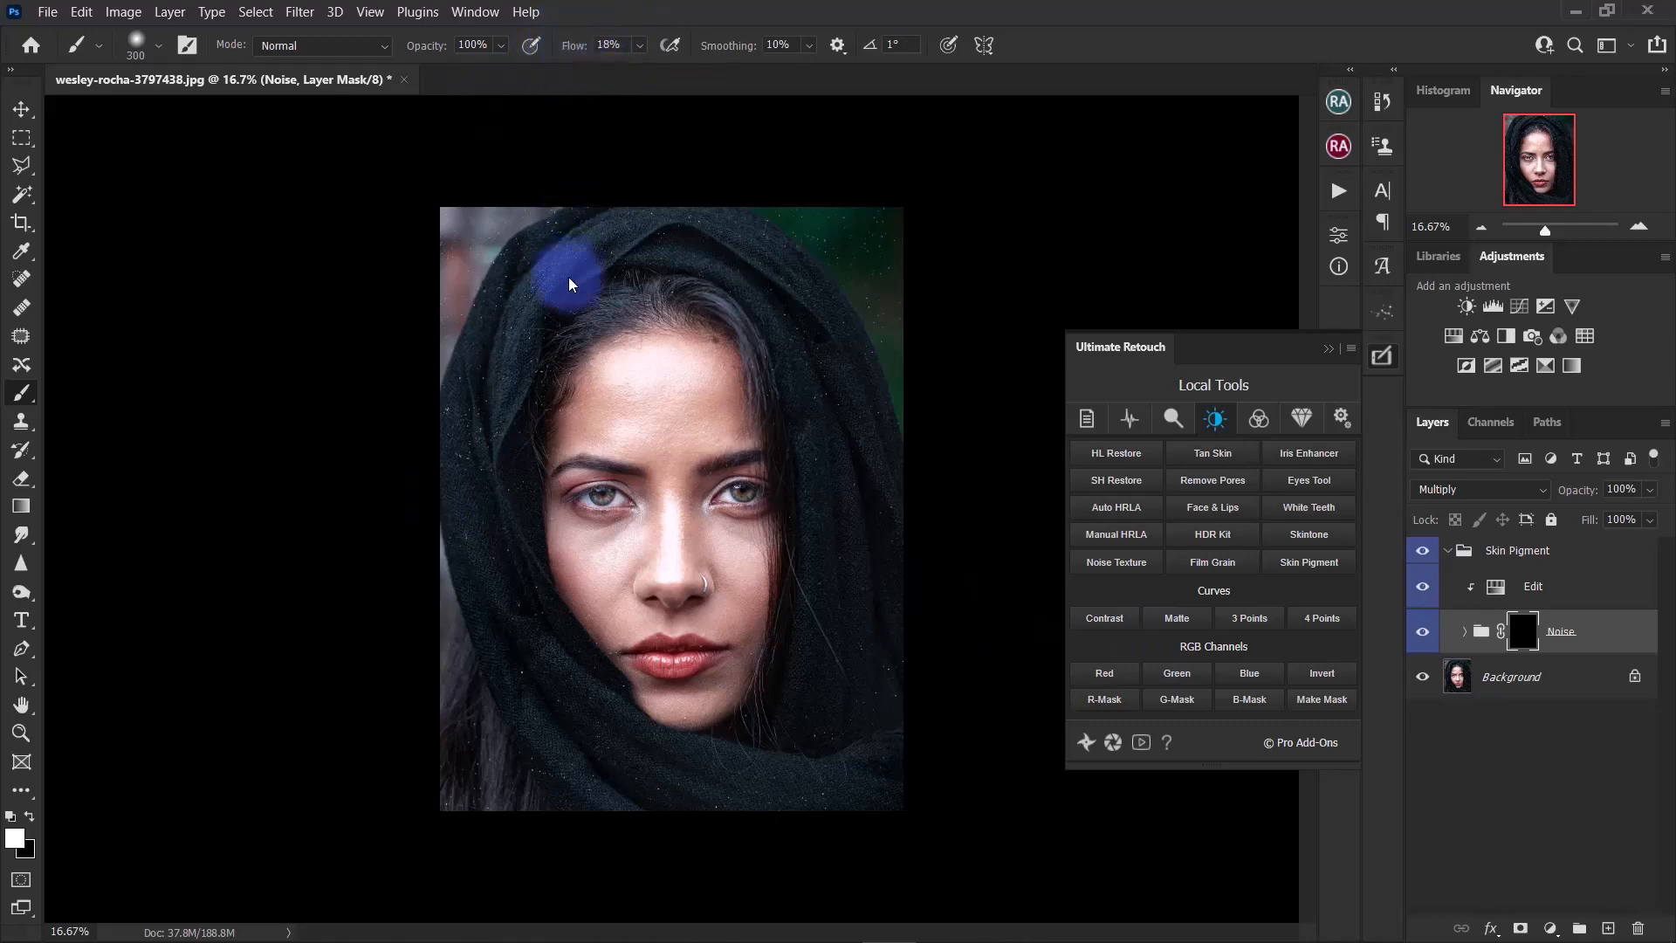
{"action": "mouse_move", "coordinate": [499, 148]}
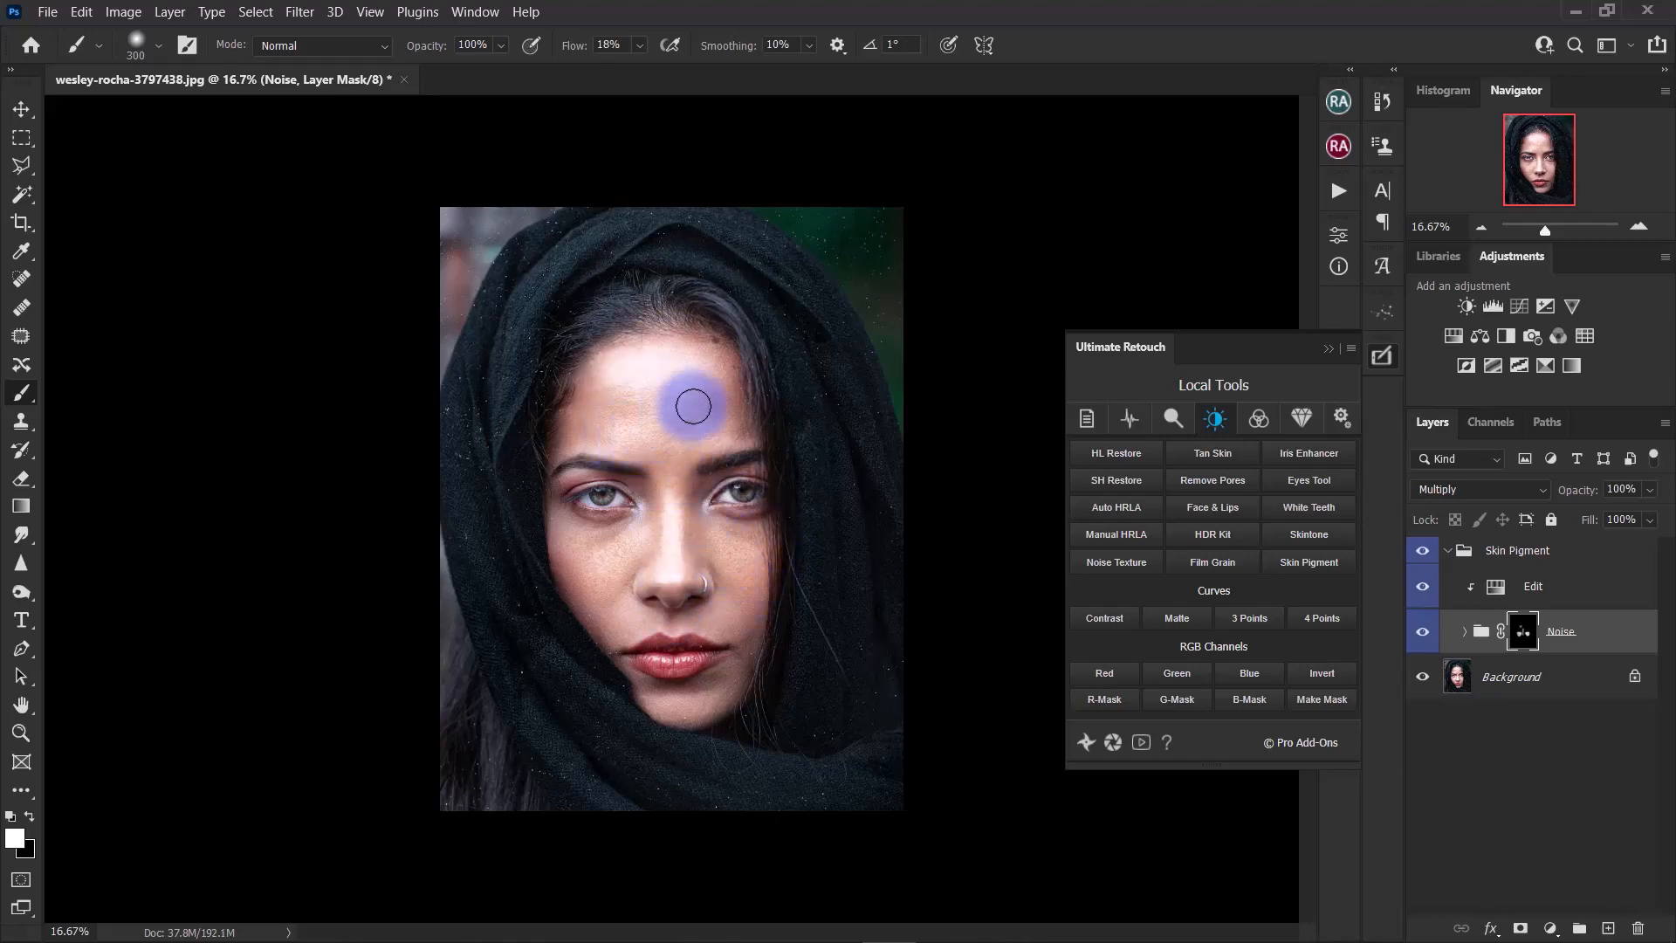
Brush white on the Noise mask over the nose and cheeks.
{"action": "left_click", "coordinate": [663, 428]}
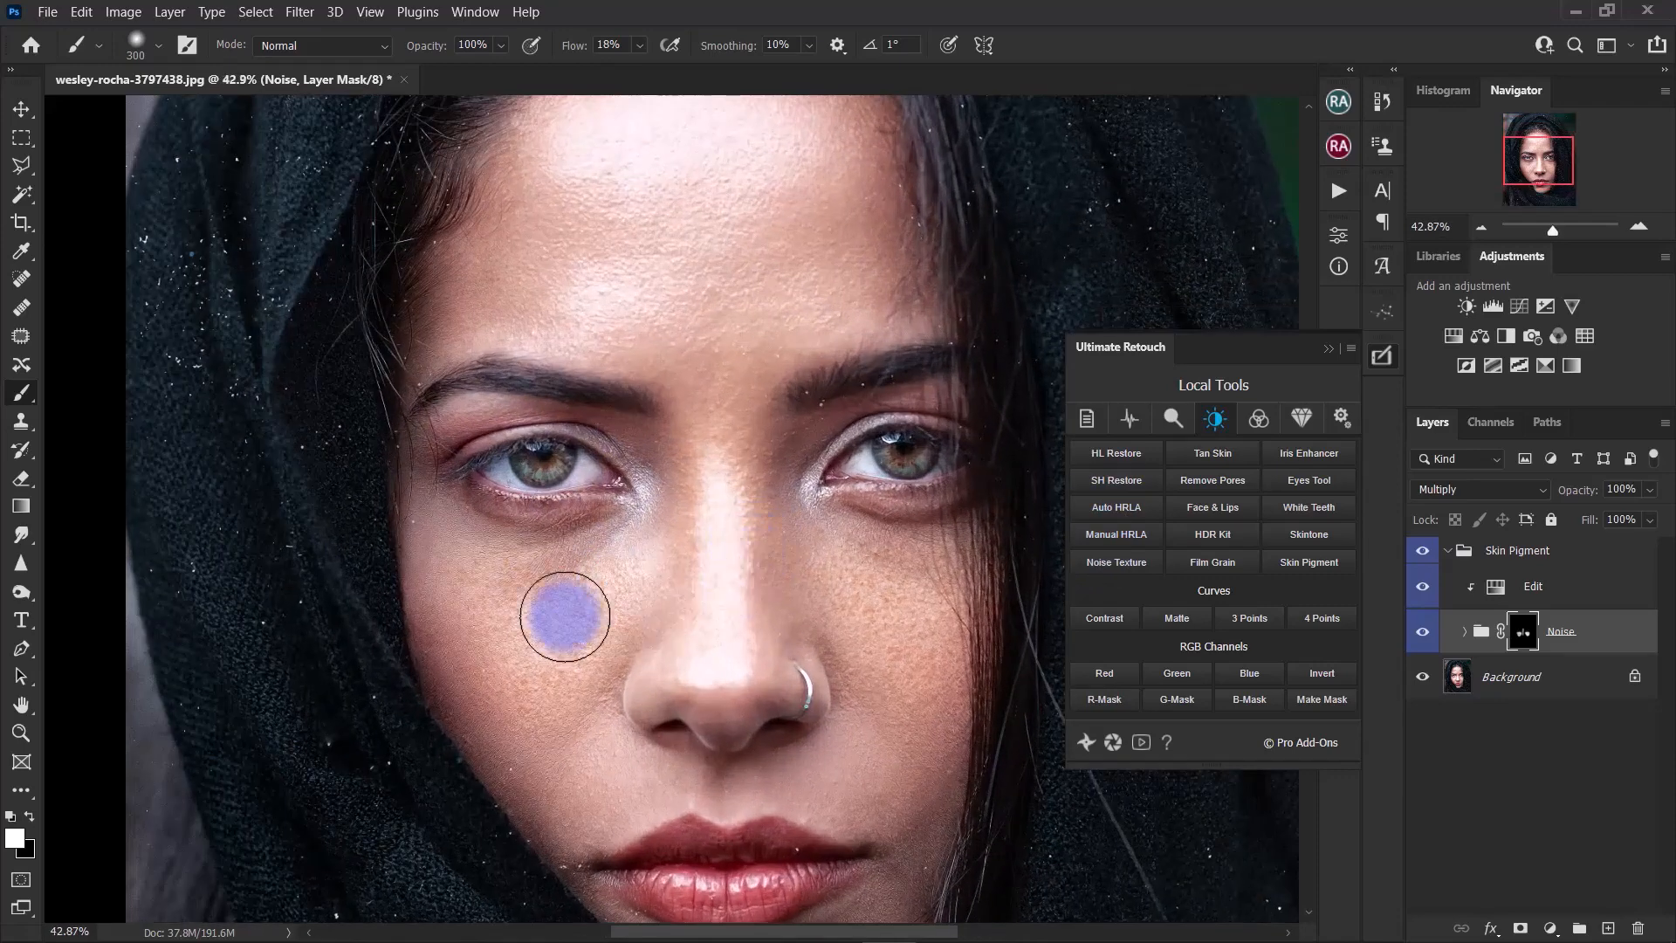
{"action": "left_click", "coordinate": [1471, 630]}
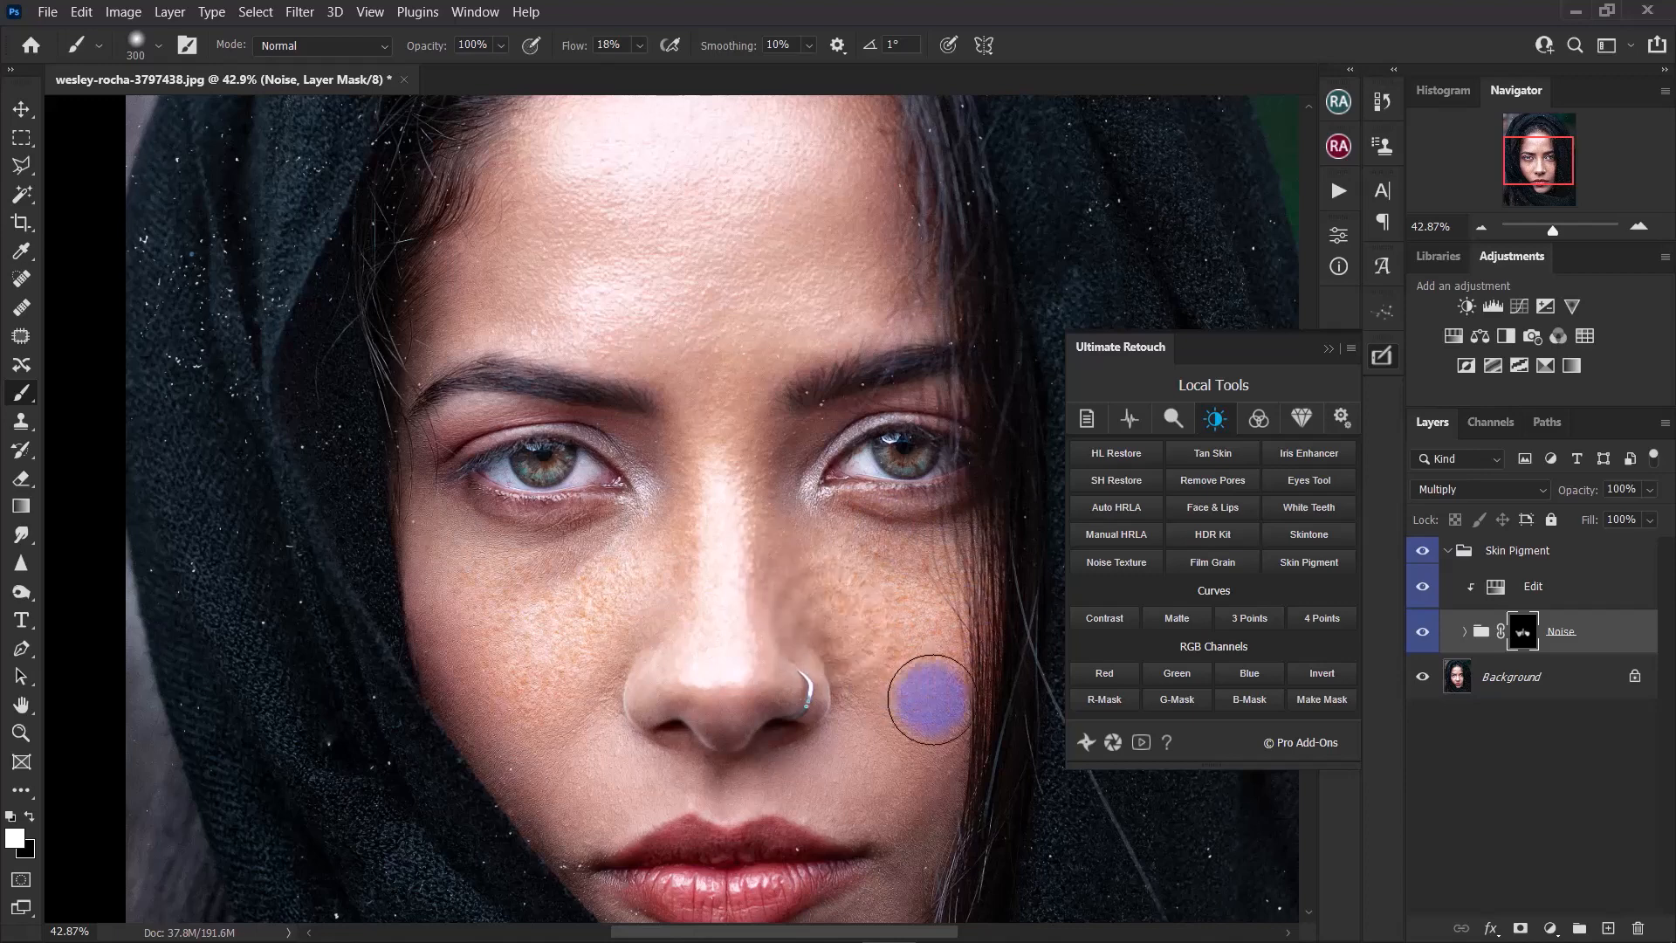
{"action": "mouse_move", "coordinate": [823, 530]}
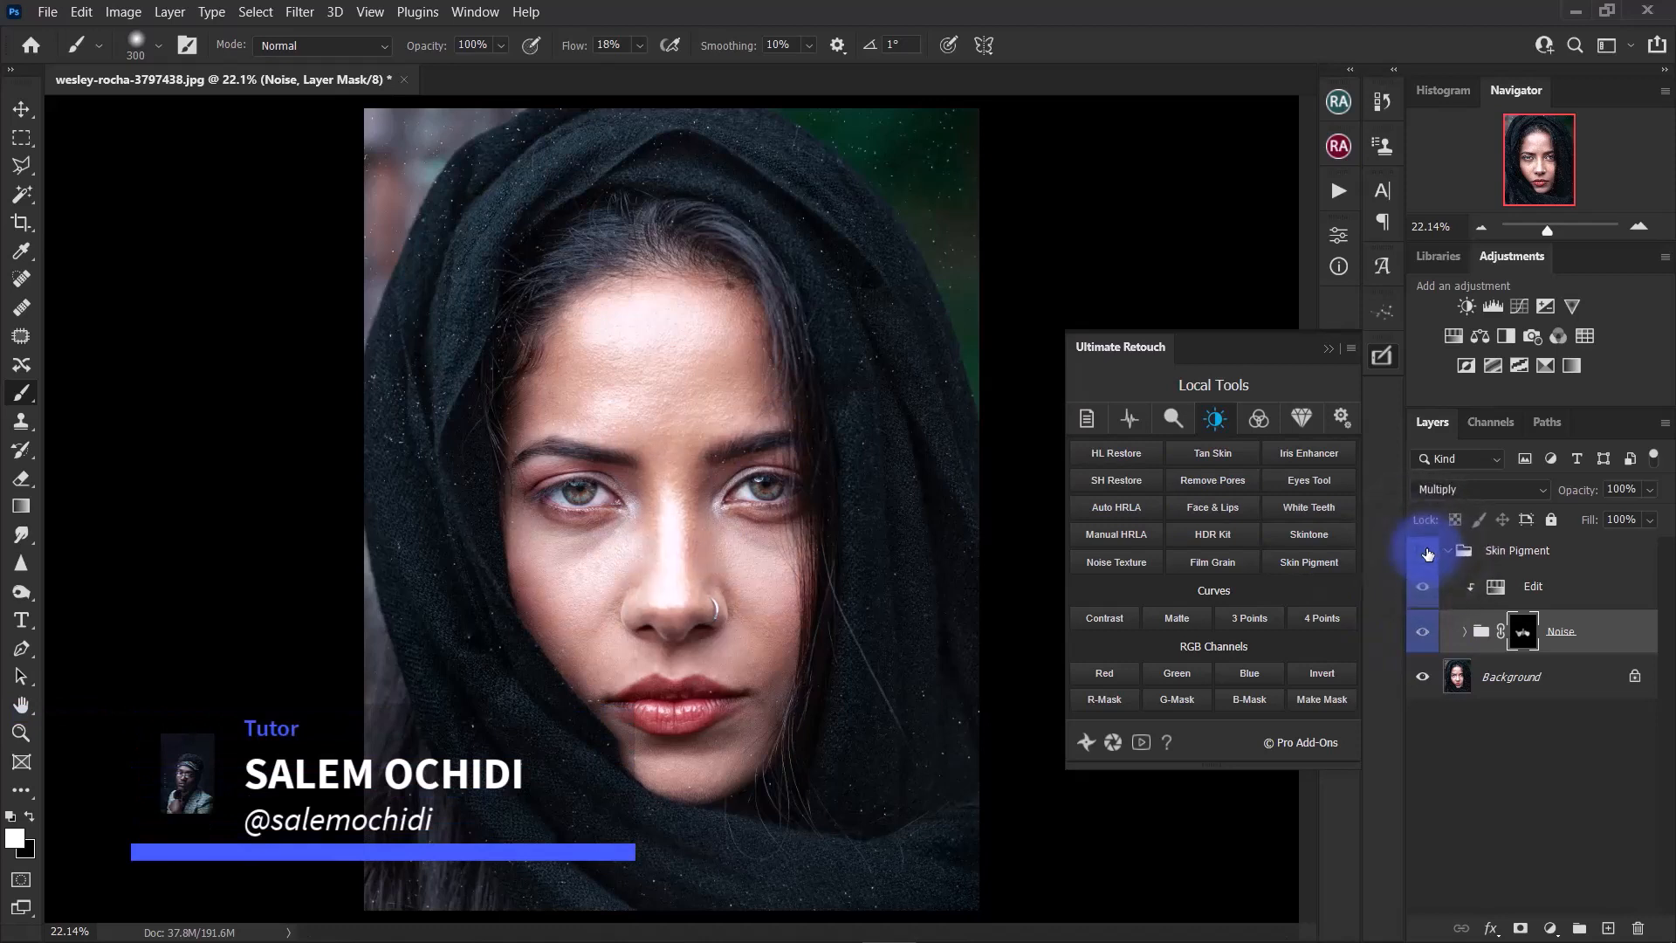
{"action": "left_click", "coordinate": [1422, 551]}
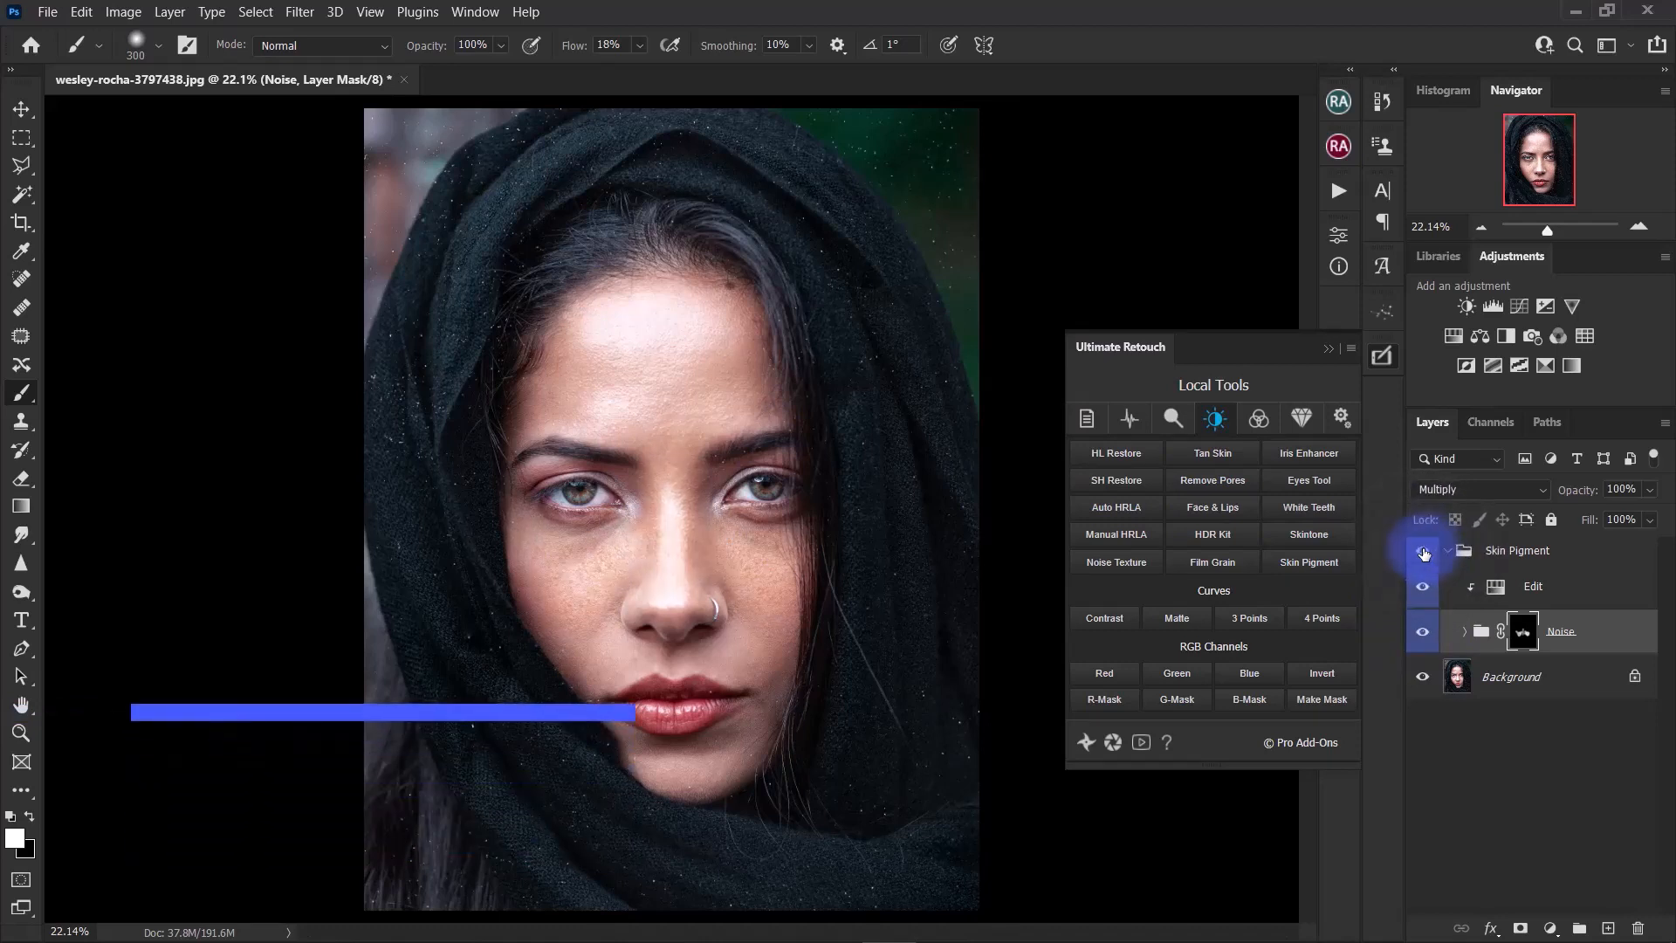